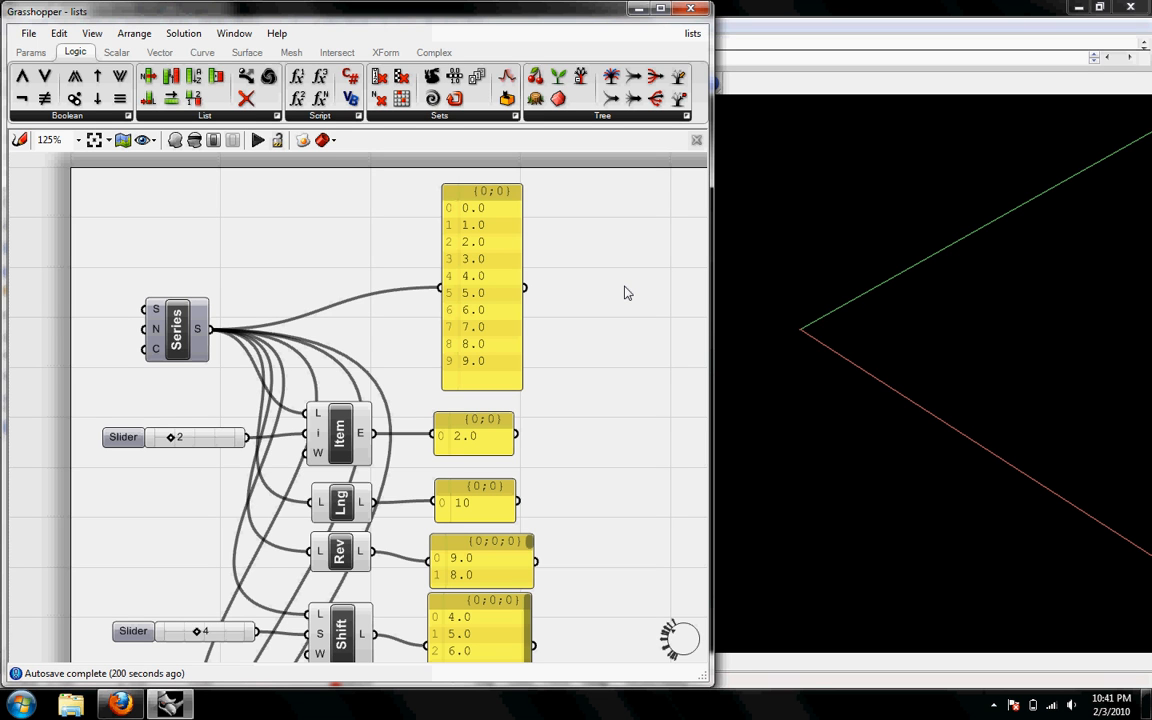
{"action": "mouse_move", "coordinate": [576, 302]}
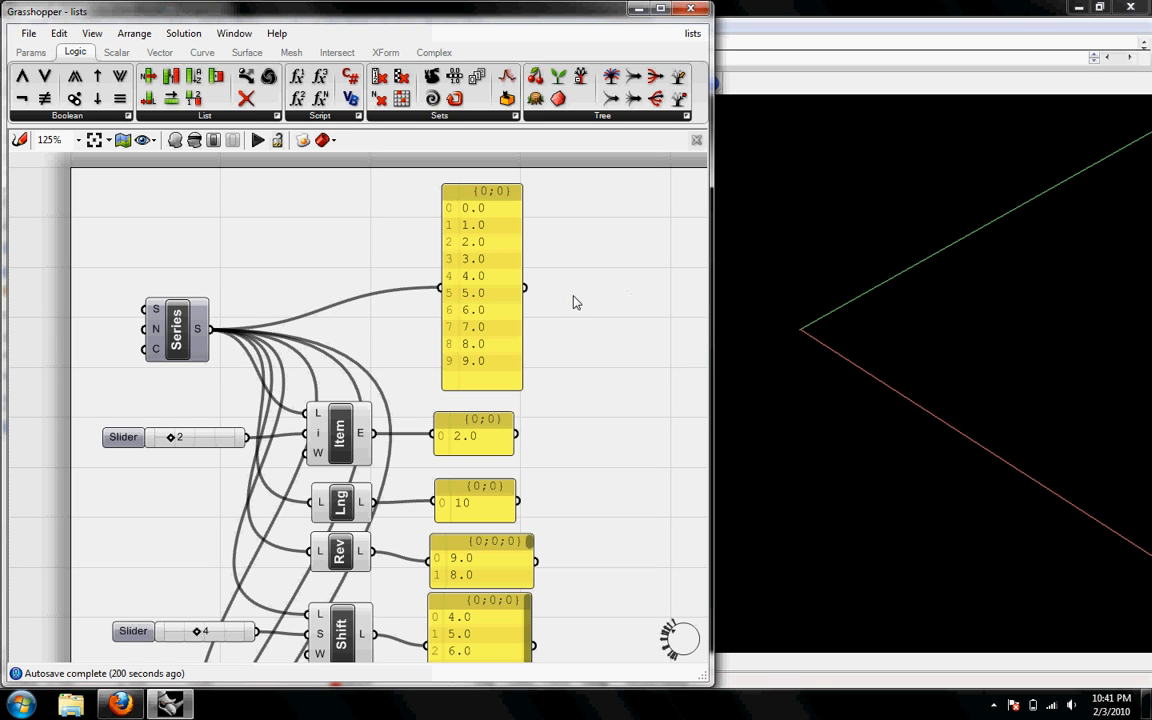
{"action": "mouse_move", "coordinate": [558, 392]}
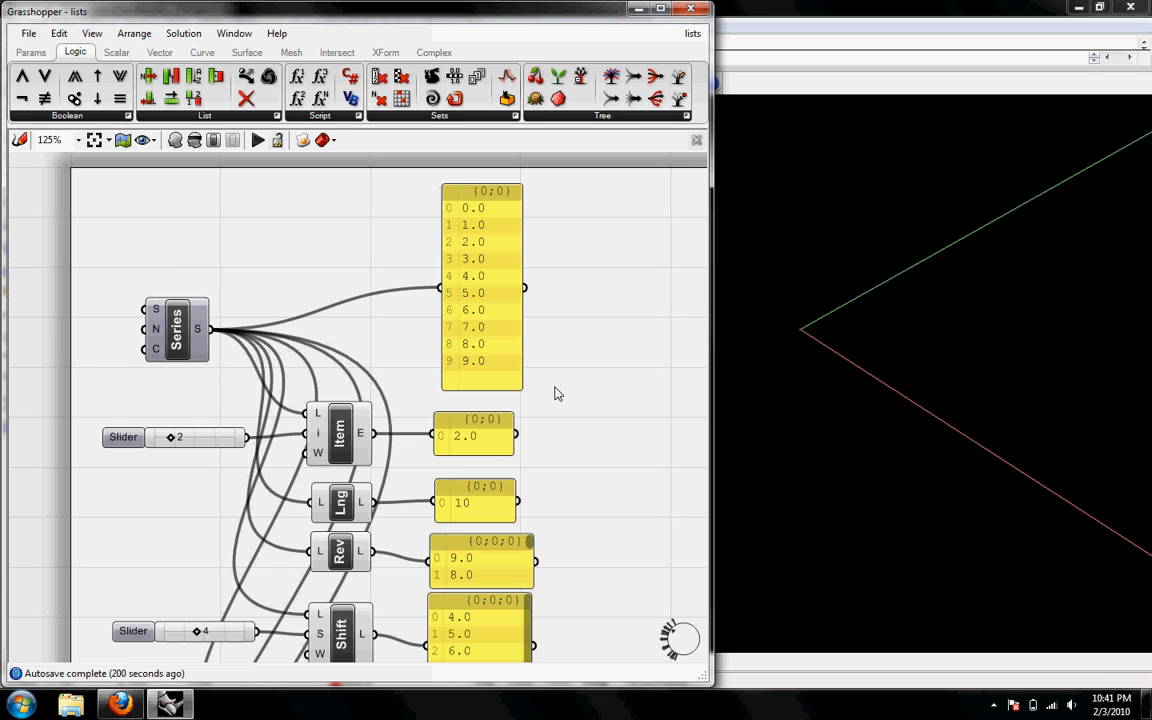
{"action": "mouse_move", "coordinate": [562, 398]}
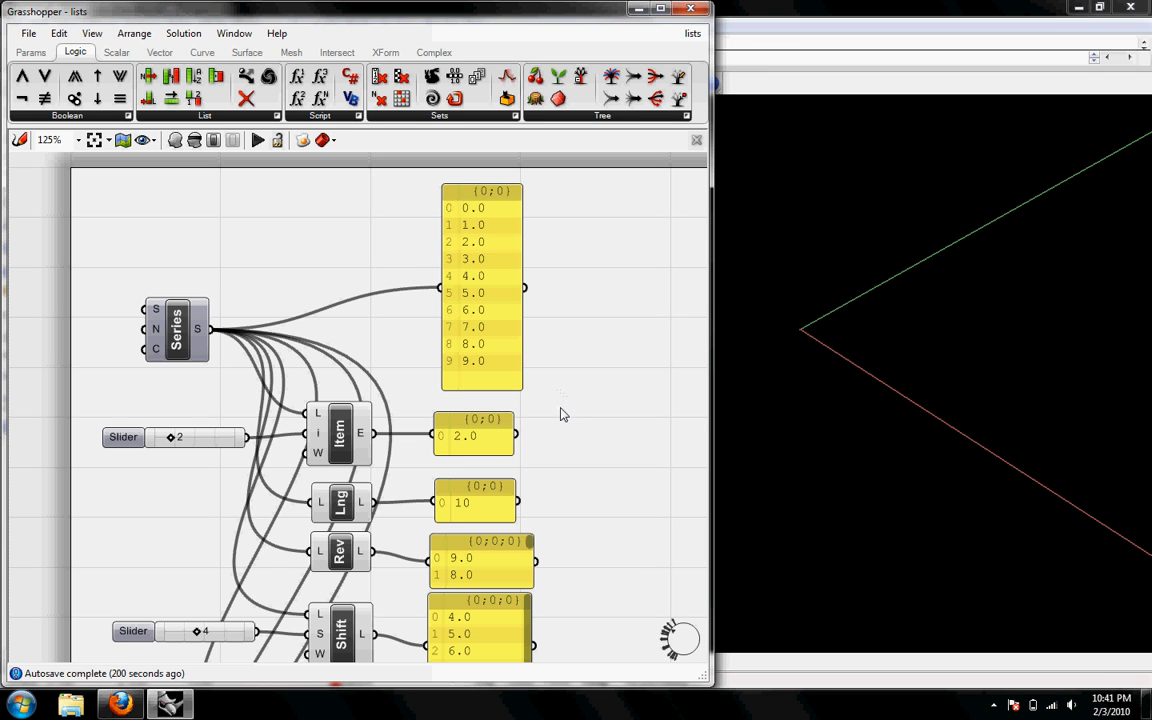
{"action": "mouse_move", "coordinate": [332, 296]}
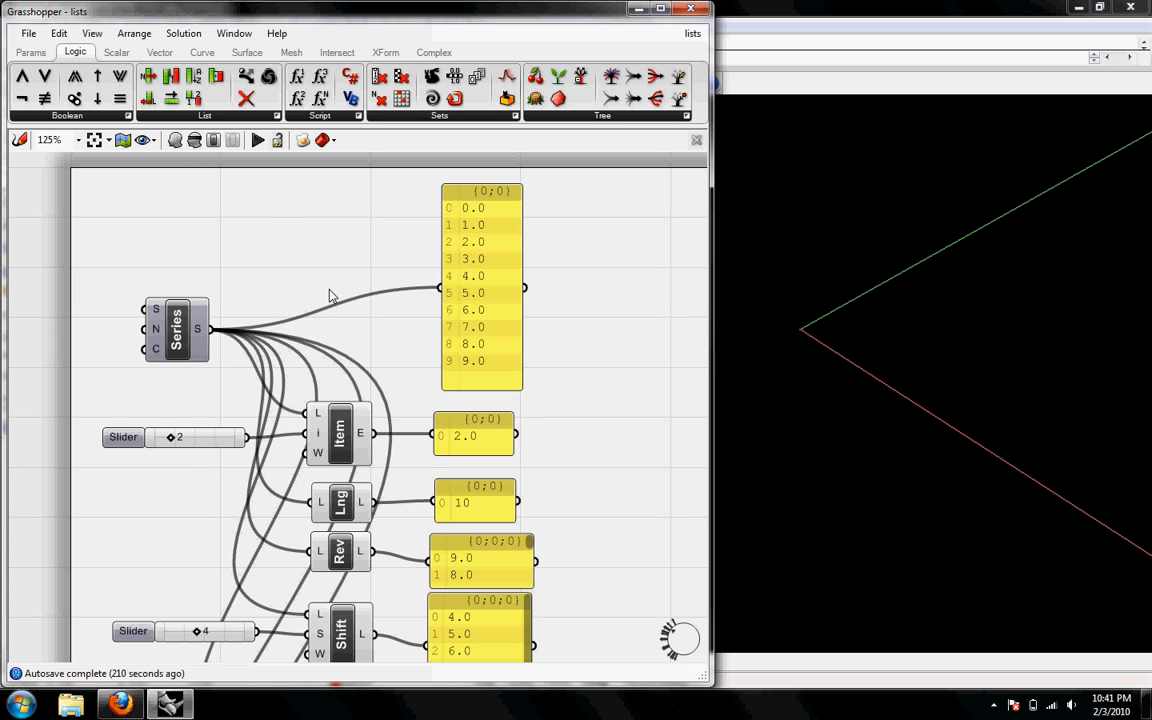
{"action": "mouse_move", "coordinate": [184, 164]}
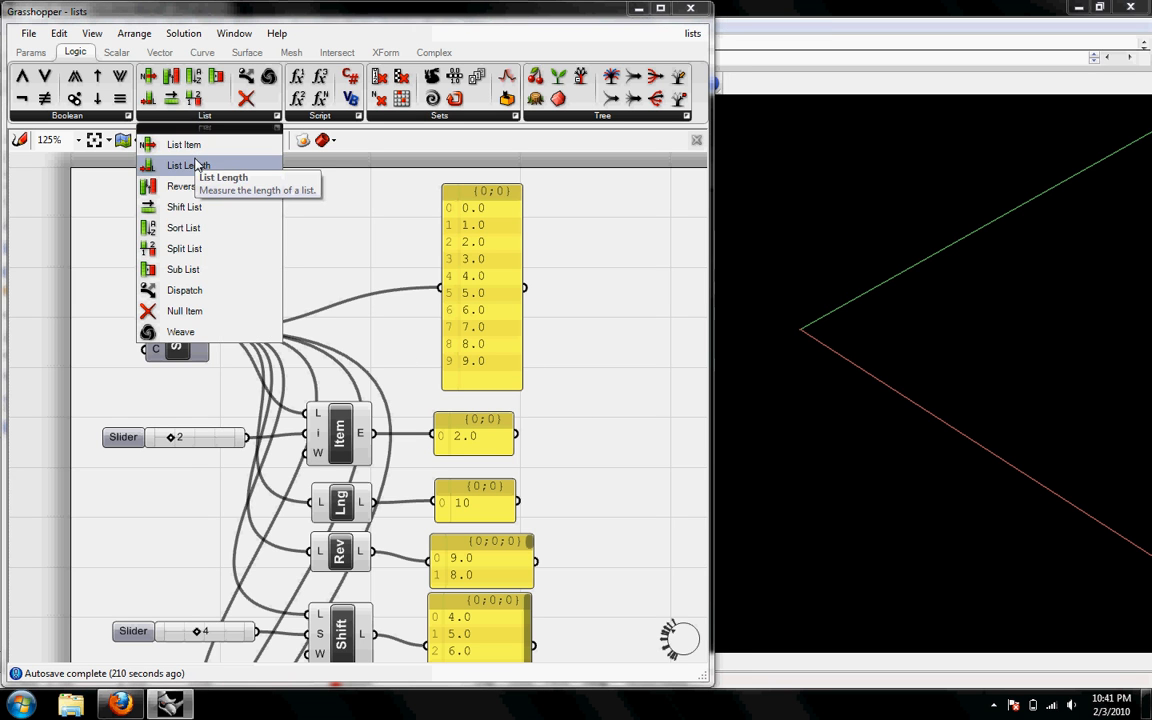
{"action": "mouse_move", "coordinate": [184, 144]}
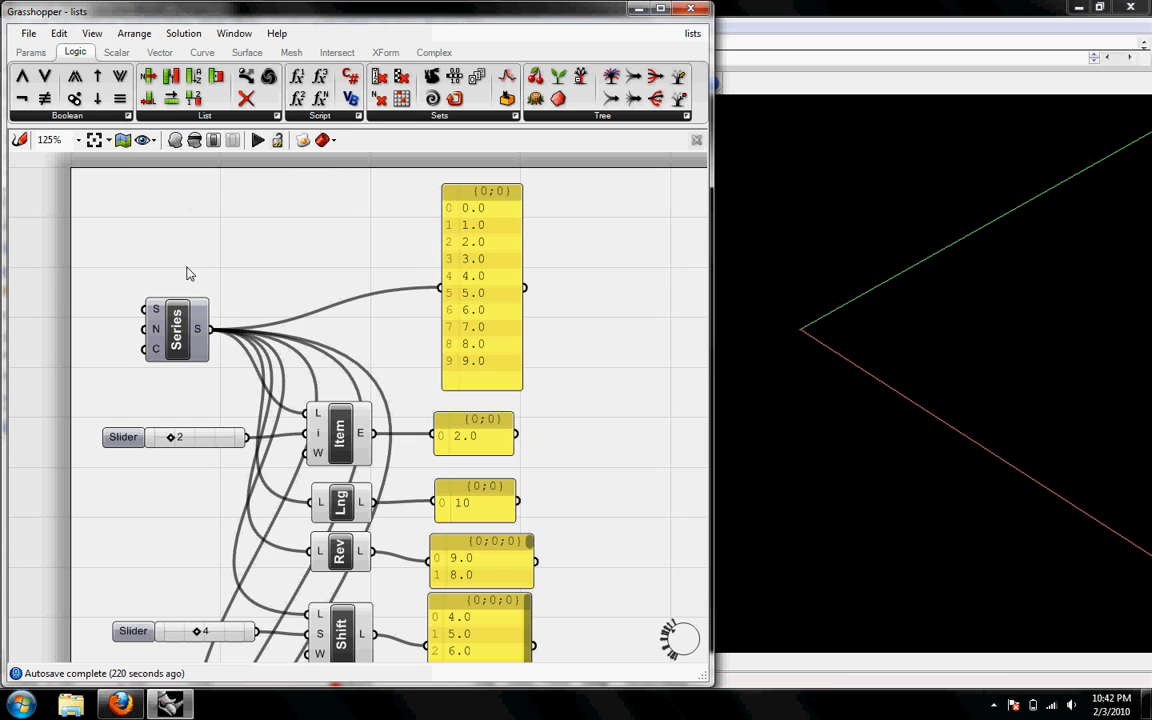
{"action": "mouse_move", "coordinate": [248, 276]}
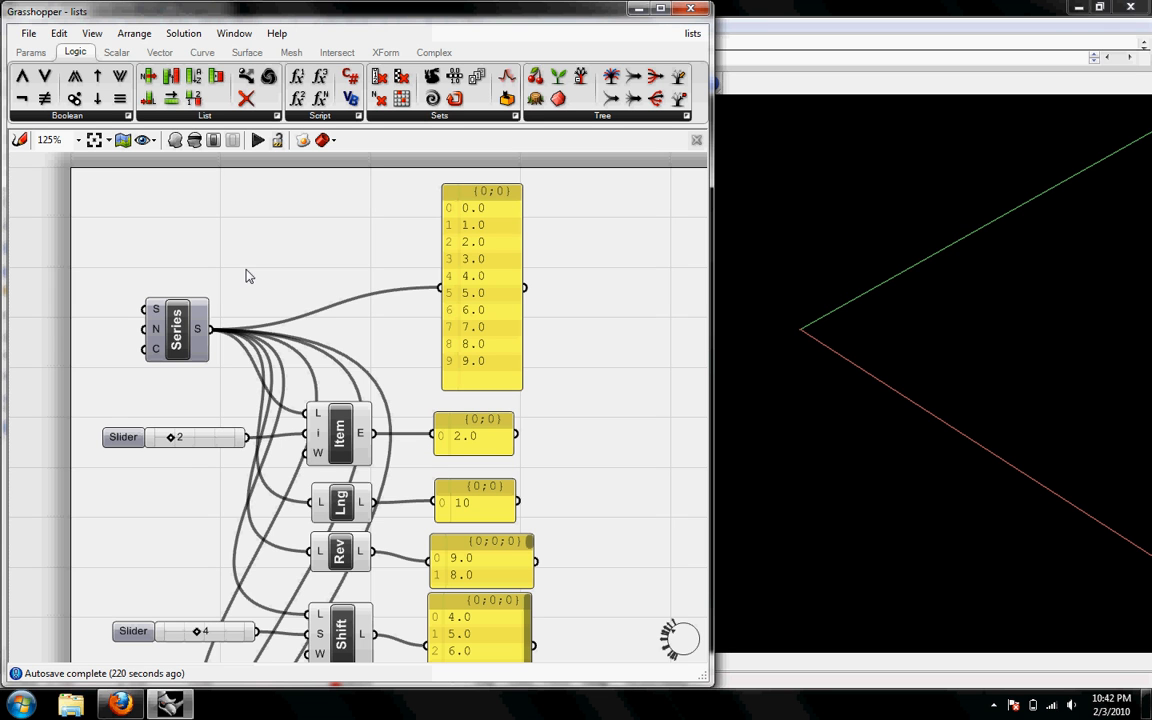
Set the List Item index slider to 5 so its output reads 5.0
{"action": "left_click", "coordinate": [176, 330]}
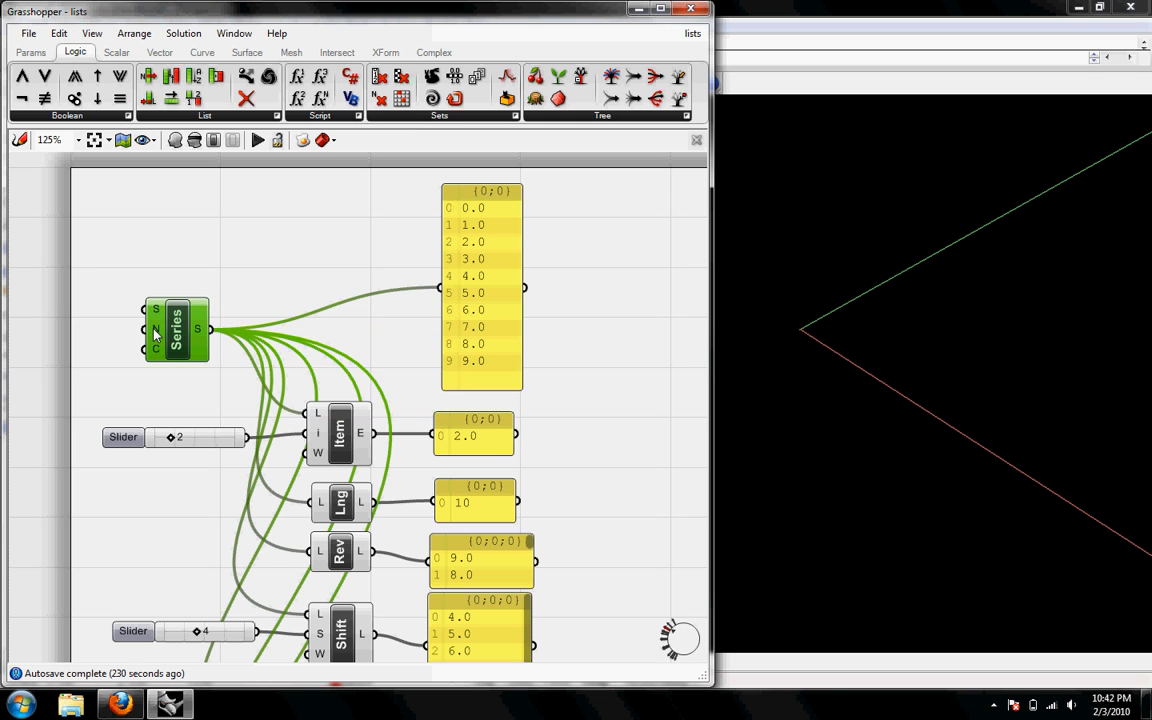
{"action": "mouse_move", "coordinate": [156, 330]}
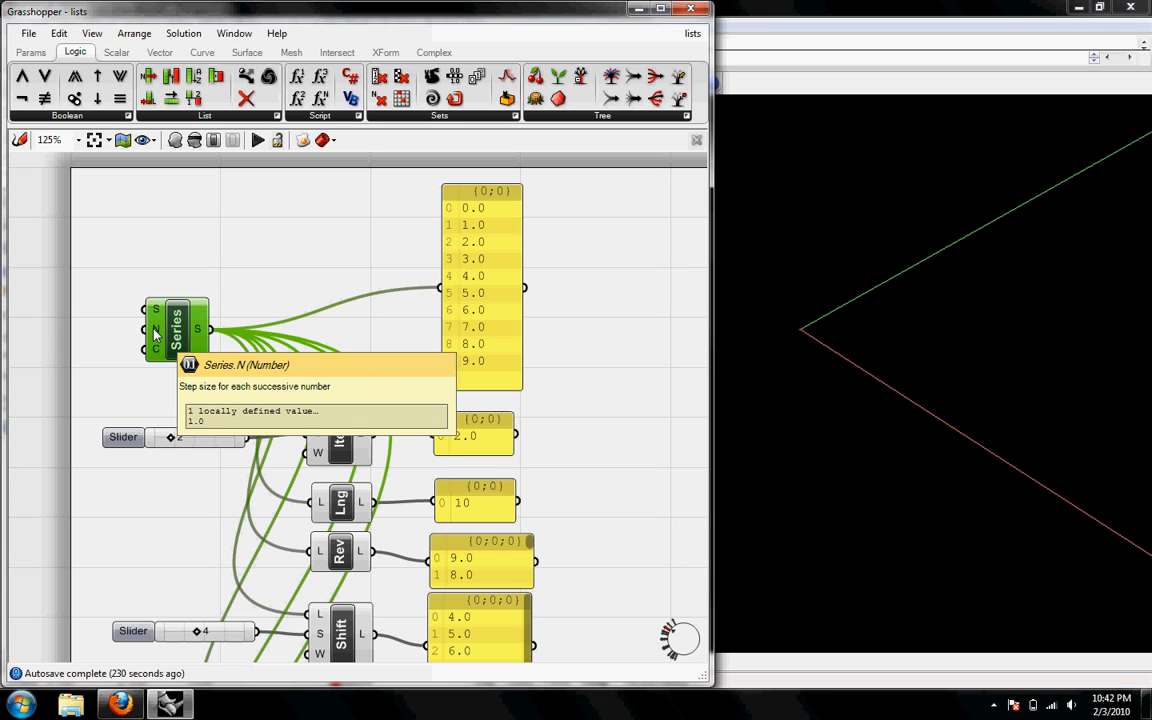
{"action": "mouse_move", "coordinate": [156, 348]}
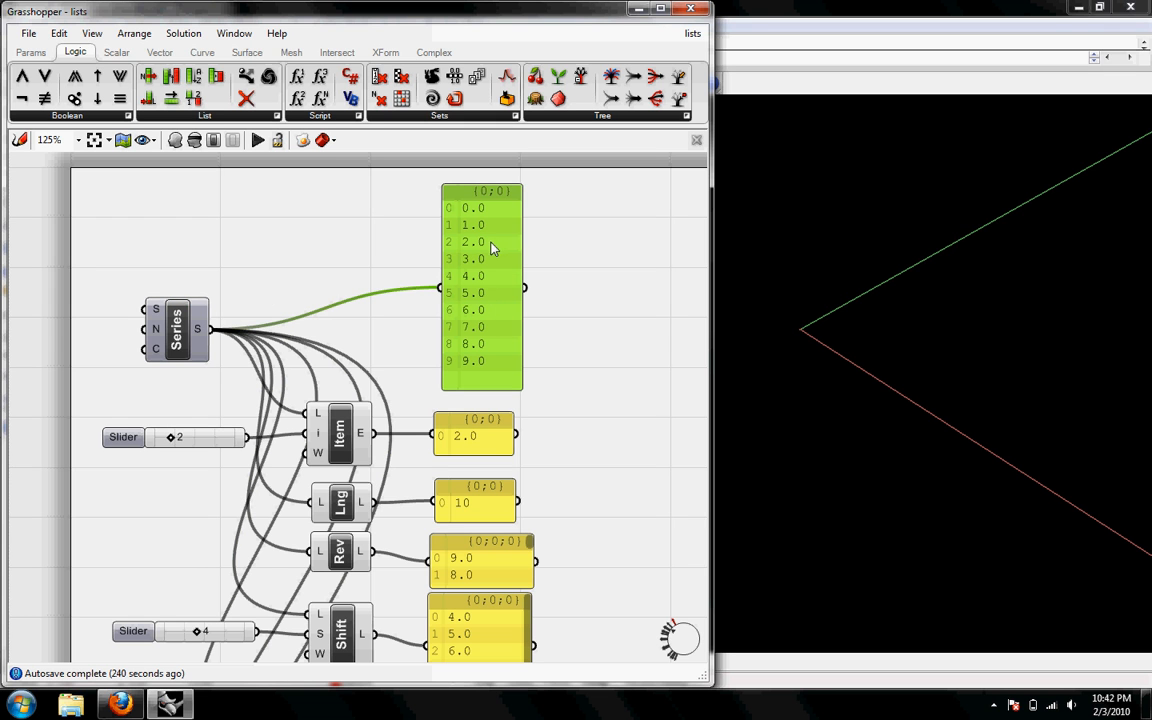
{"action": "mouse_move", "coordinate": [452, 212]}
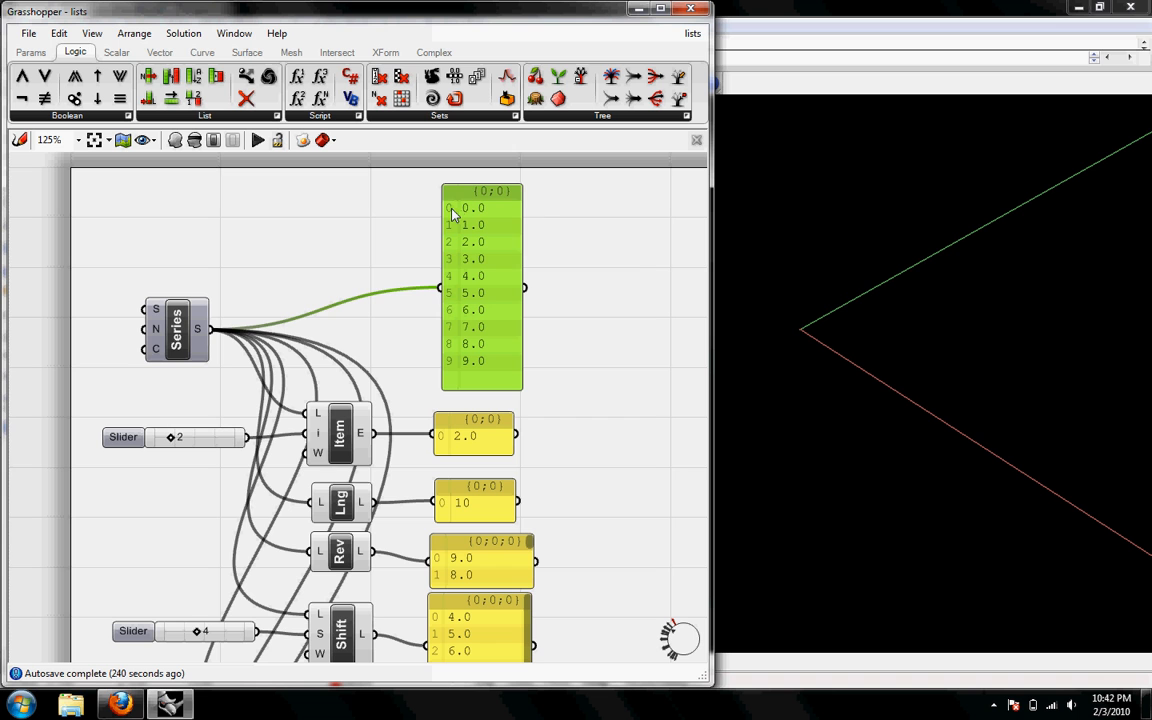
{"action": "mouse_move", "coordinate": [448, 352]}
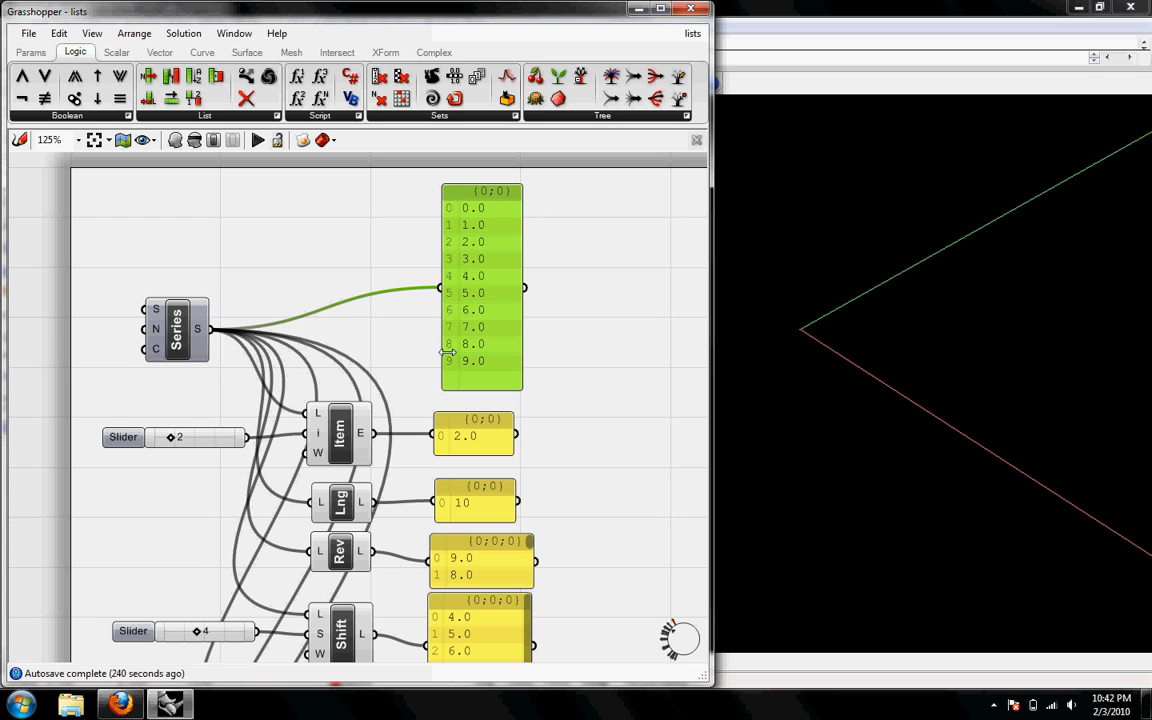
{"action": "mouse_move", "coordinate": [430, 230]}
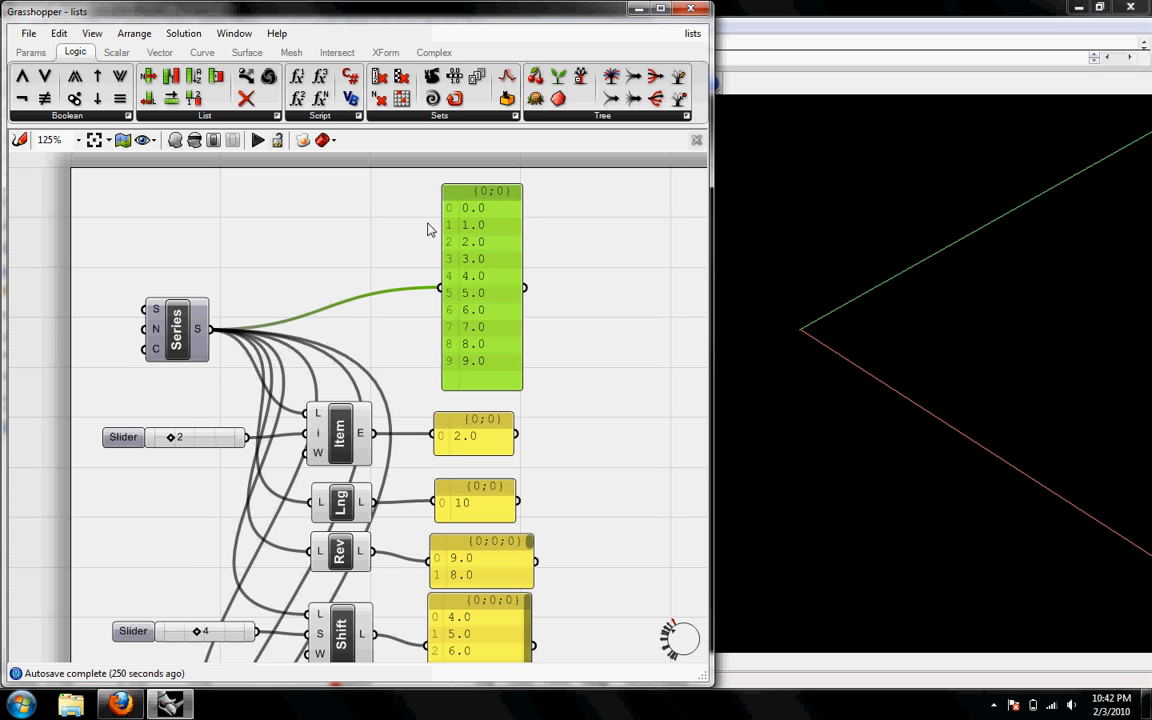
{"action": "mouse_move", "coordinate": [436, 214]}
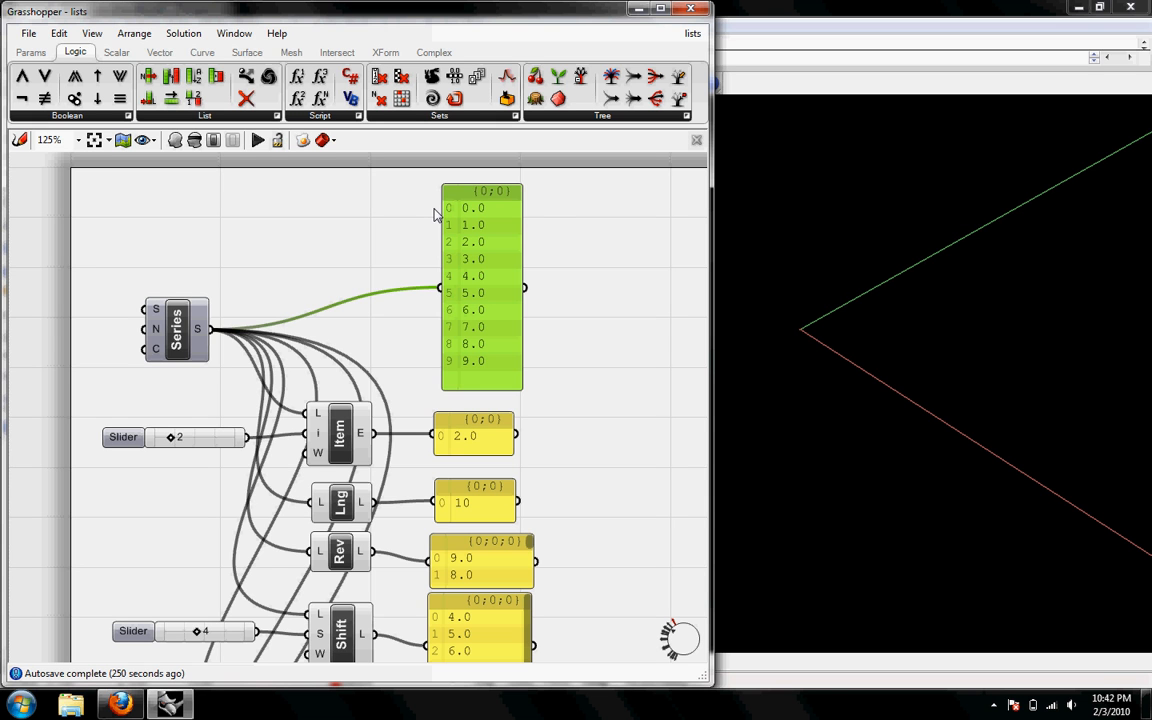
{"action": "mouse_move", "coordinate": [556, 212]}
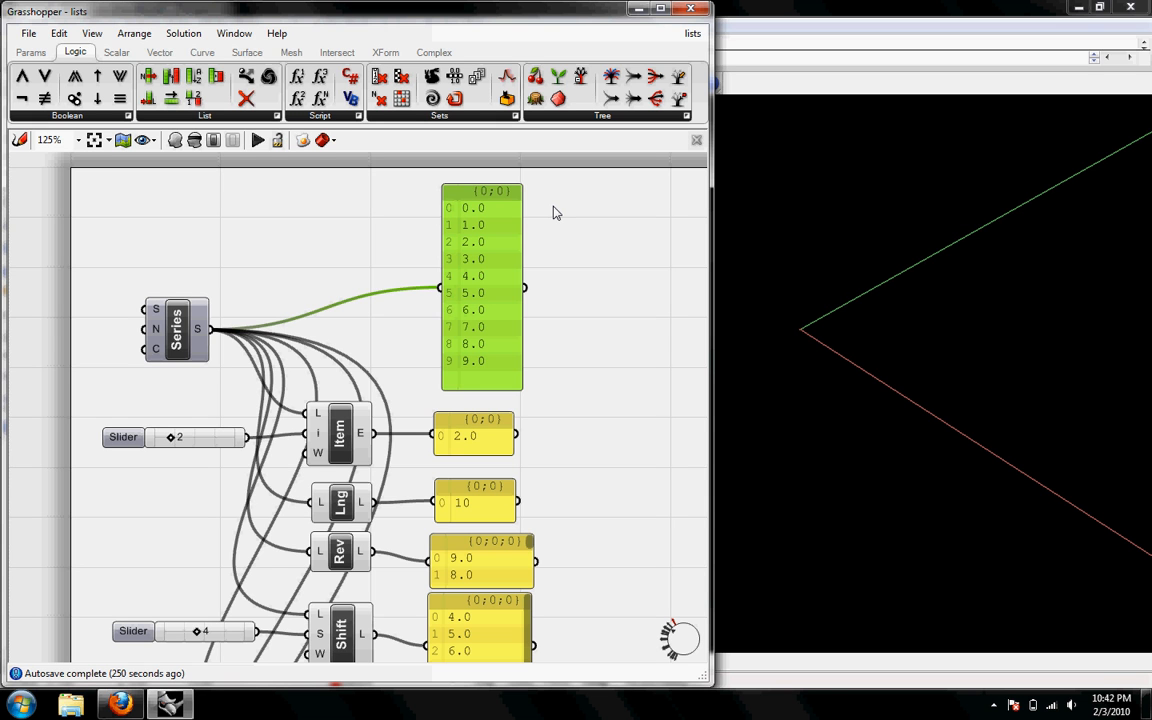
{"action": "mouse_move", "coordinate": [470, 232]}
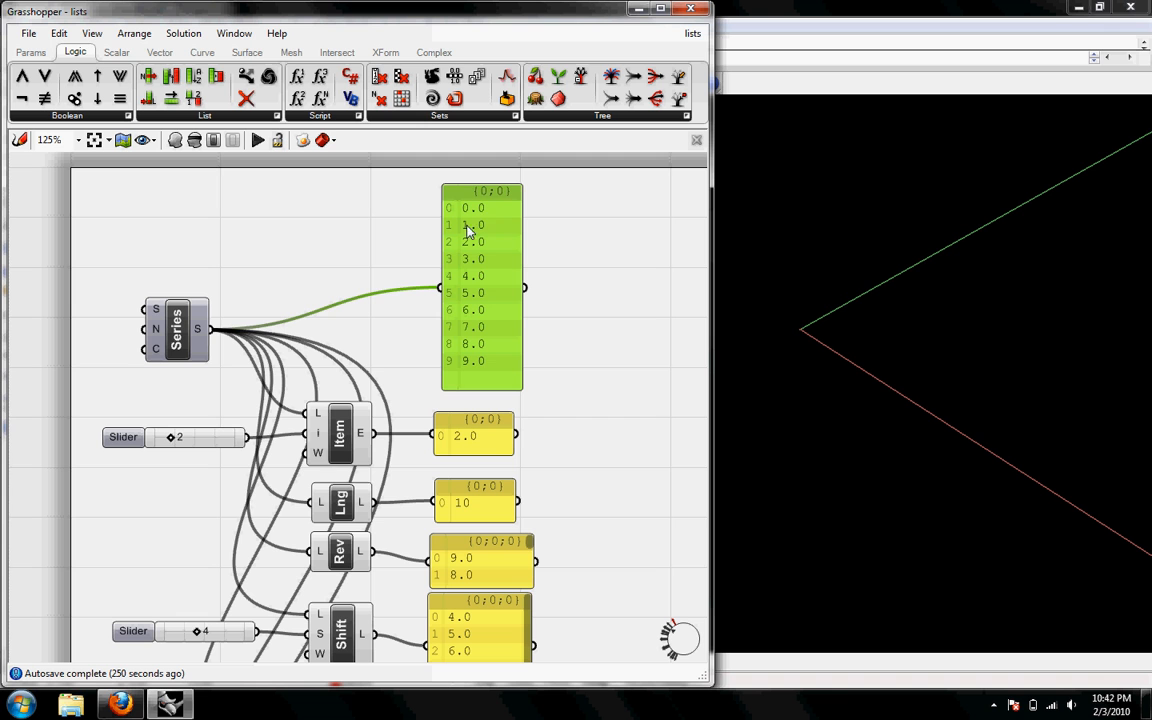
{"action": "mouse_move", "coordinate": [472, 212]}
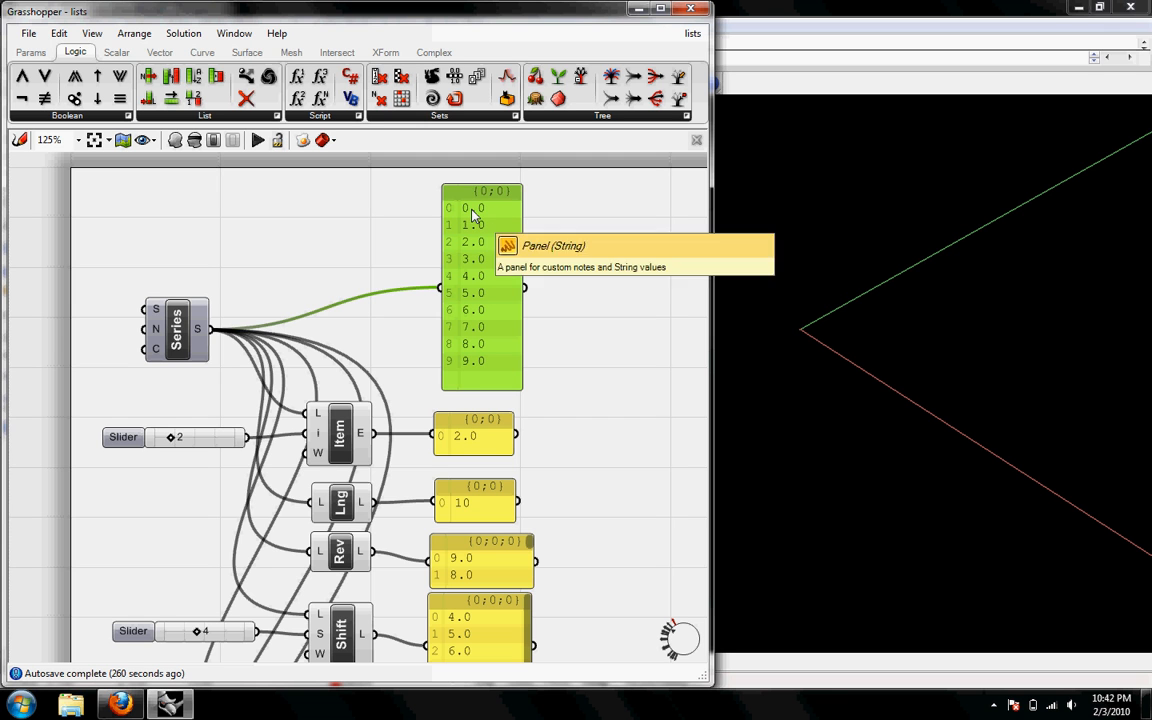
{"action": "mouse_move", "coordinate": [480, 276]}
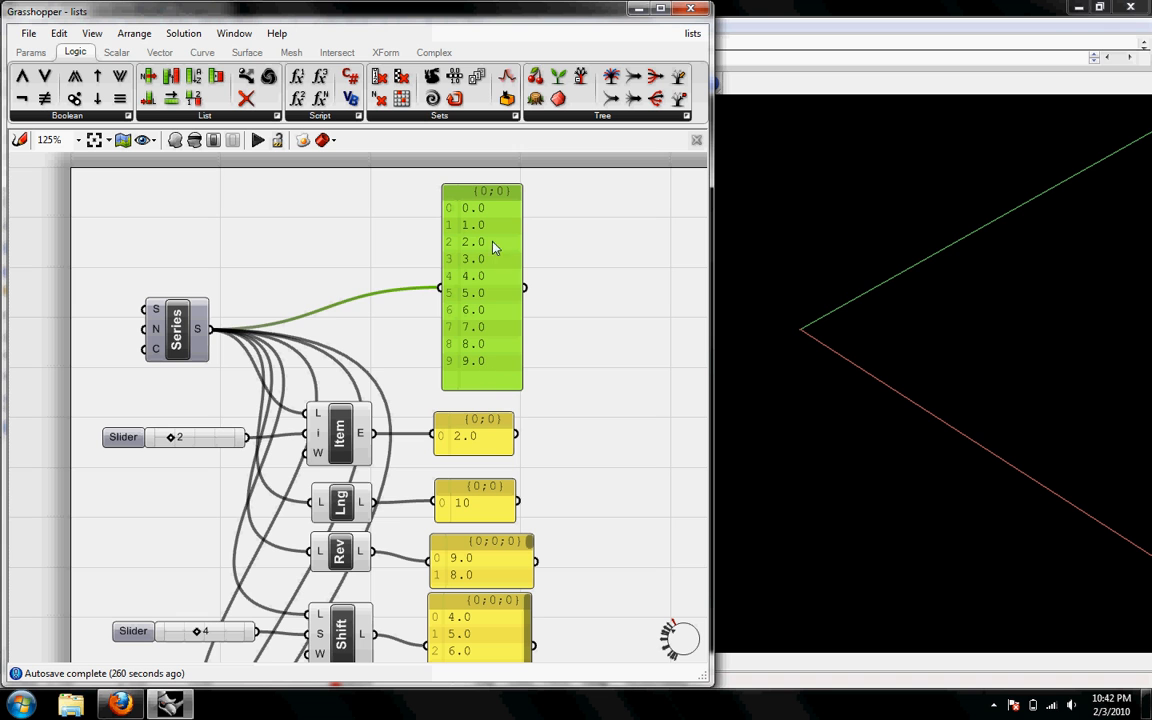
{"action": "mouse_move", "coordinate": [496, 296]}
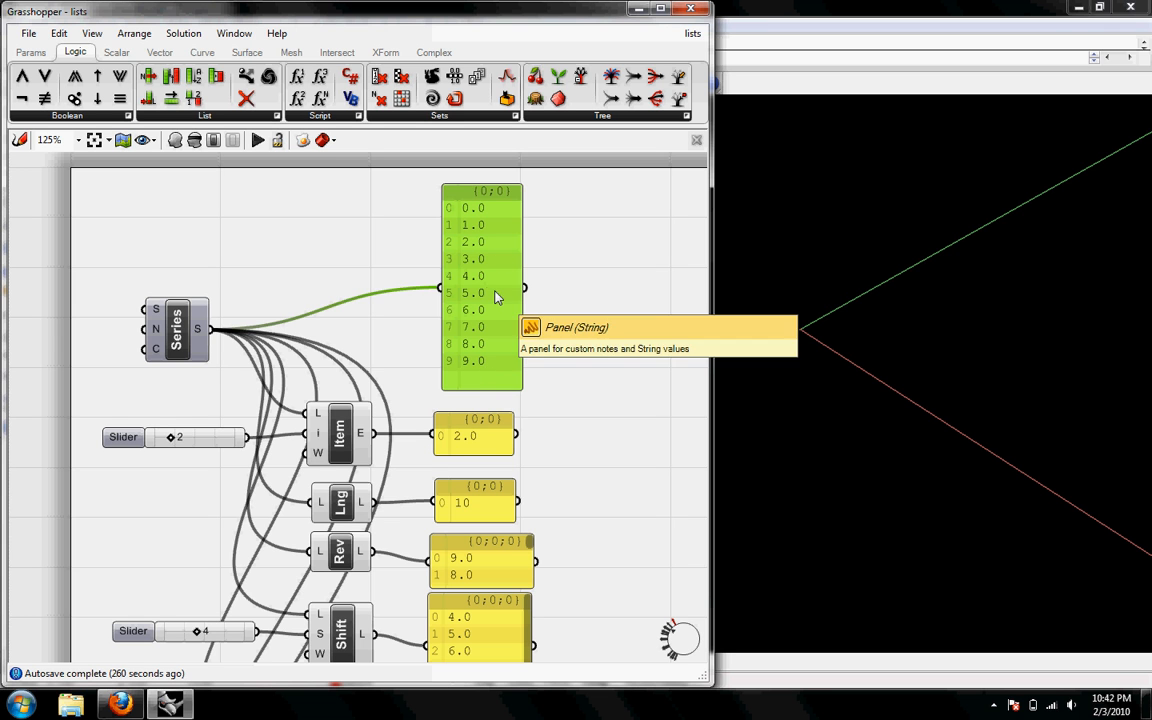
{"action": "mouse_move", "coordinate": [484, 288]}
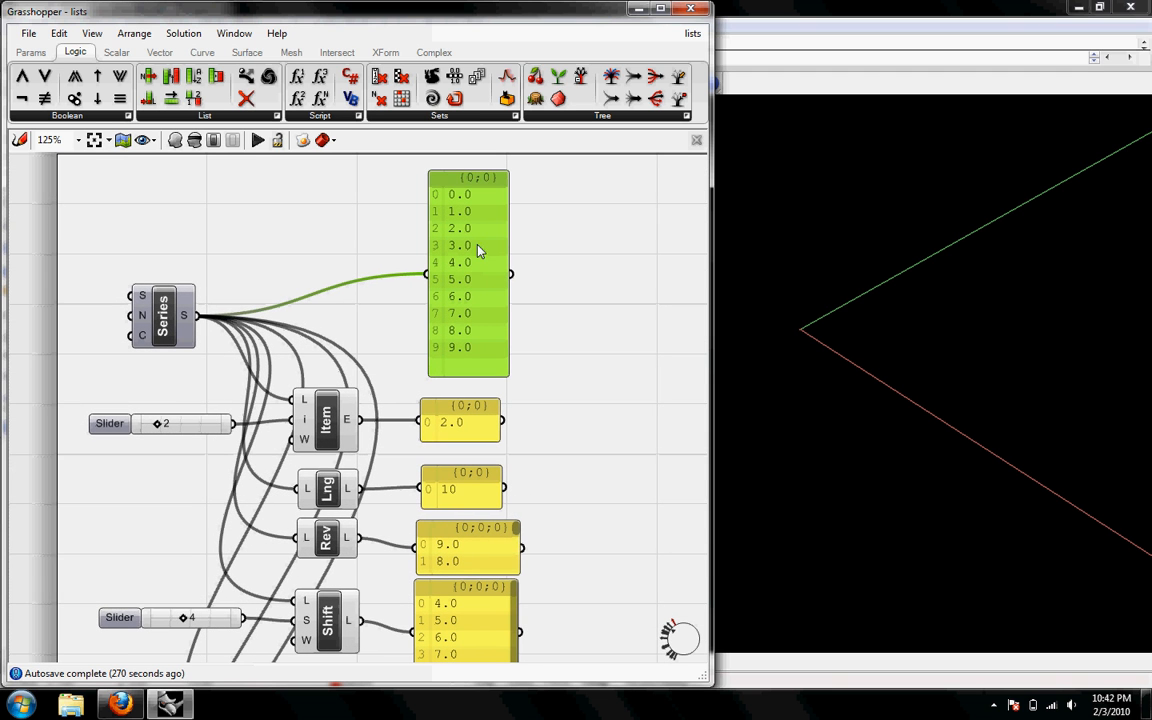
{"action": "mouse_move", "coordinate": [324, 410]}
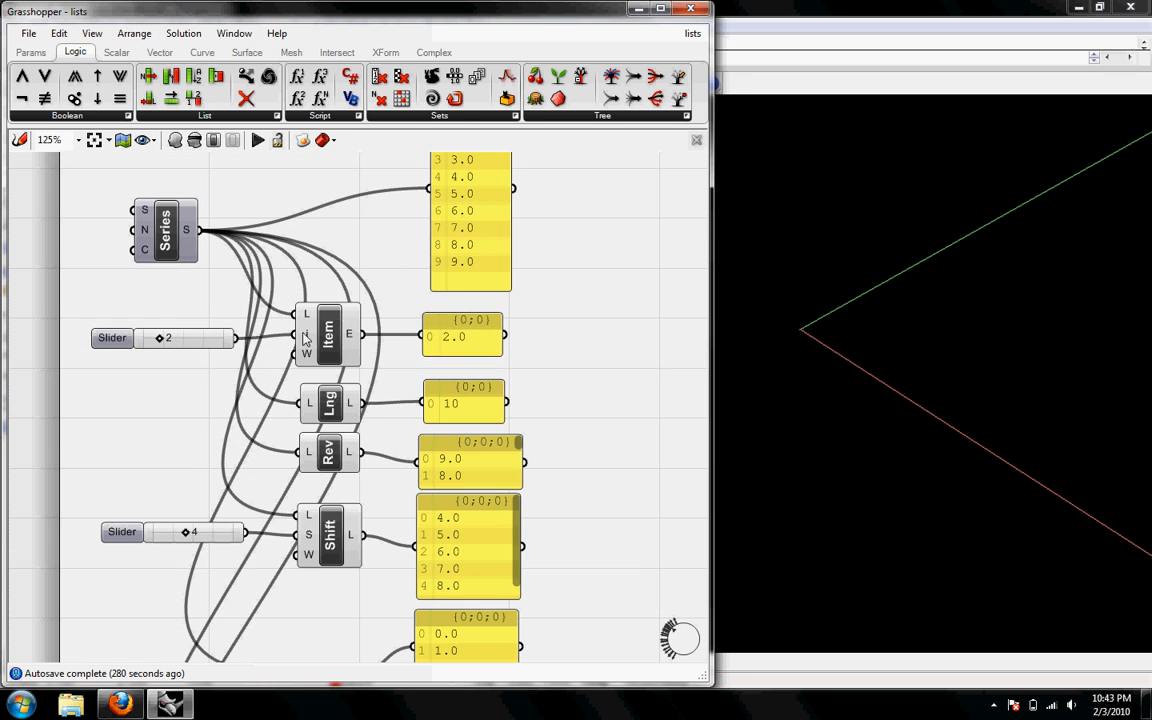
{"action": "left_click_drag", "start_coordinate": [168, 336], "coordinate": [180, 336]}
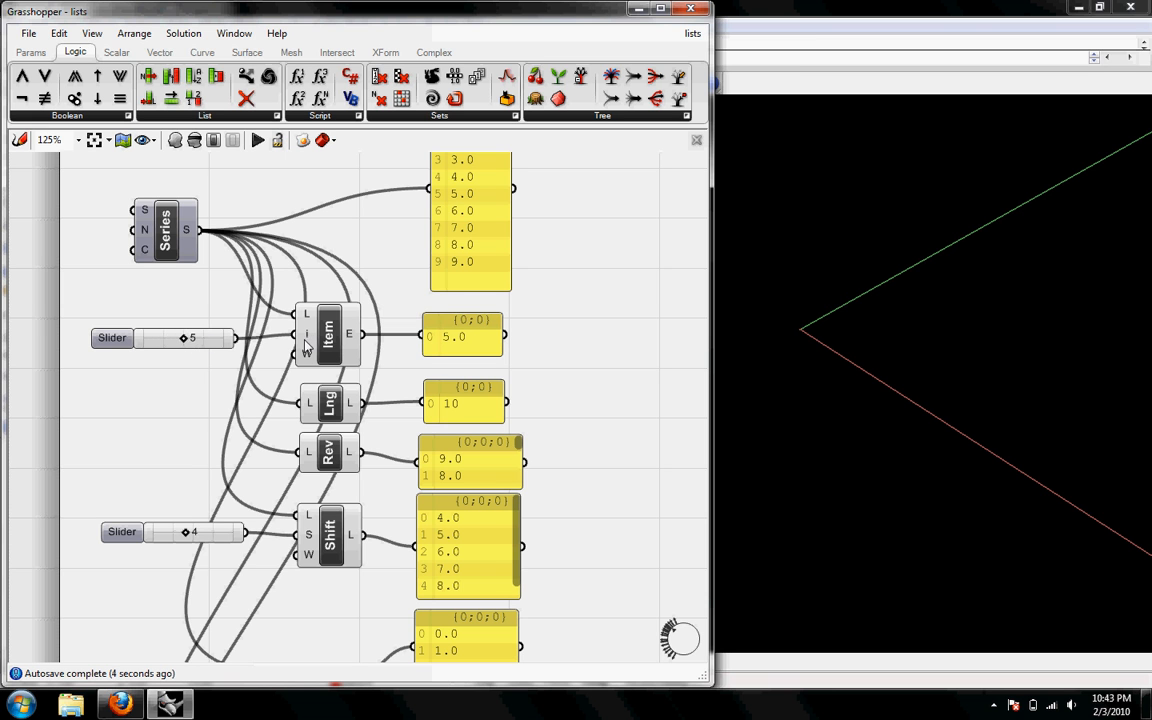
{"action": "mouse_move", "coordinate": [452, 250]}
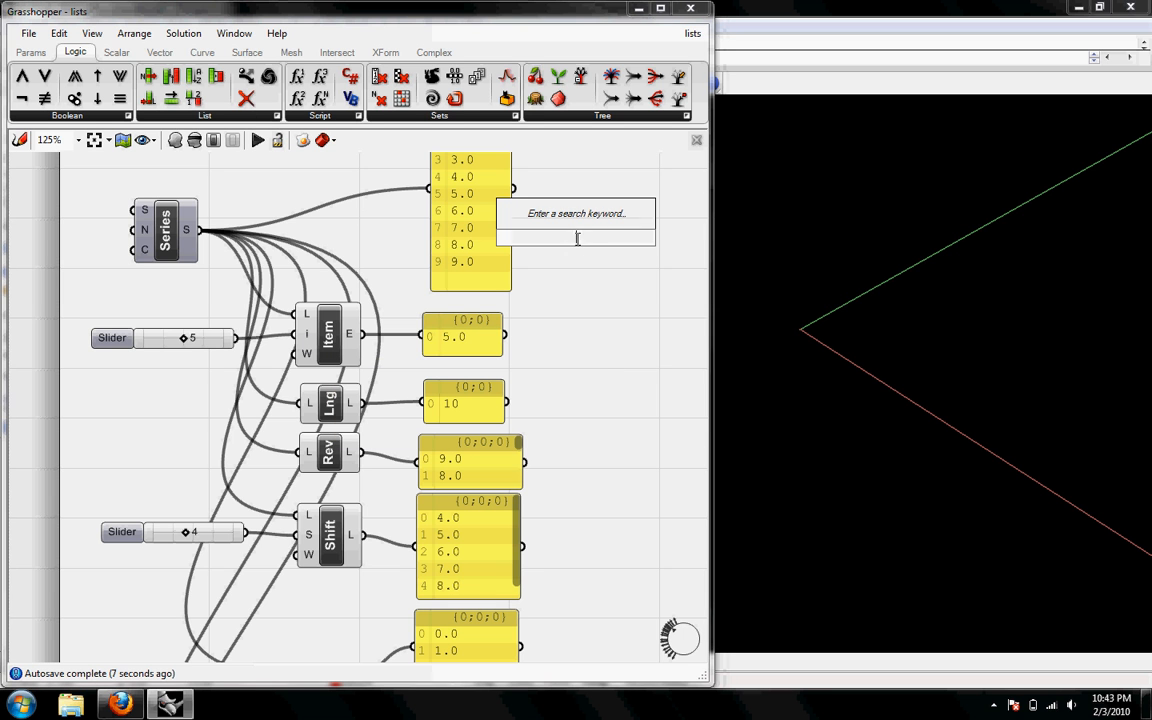
Add a Point XYZ component fed by the Item result on X, with the index slider at 3
{"action": "type", "text": "XYZ"}
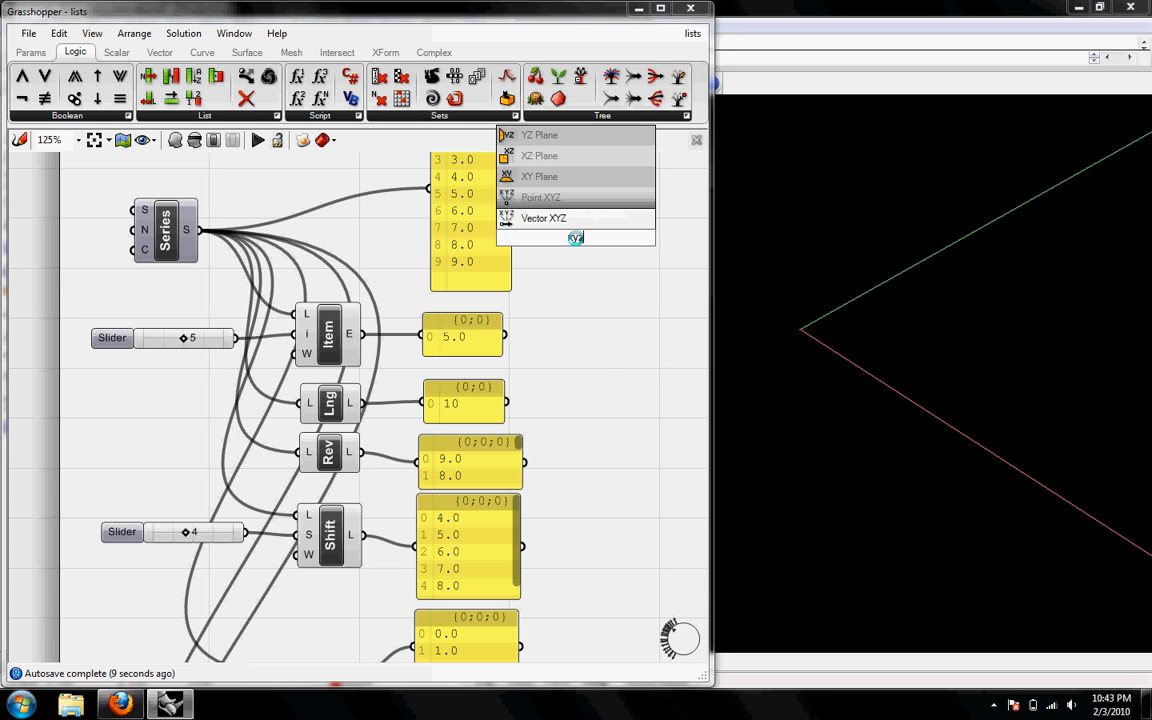
{"action": "left_click", "coordinate": [540, 198]}
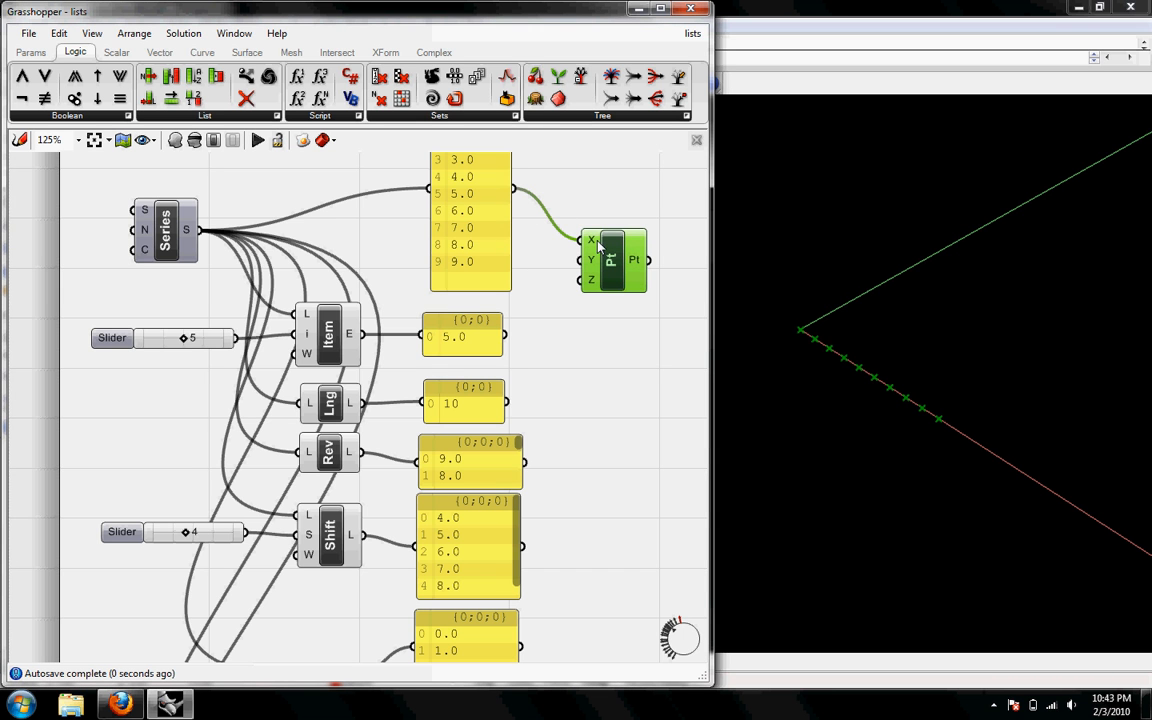
{"action": "mouse_move", "coordinate": [608, 262]}
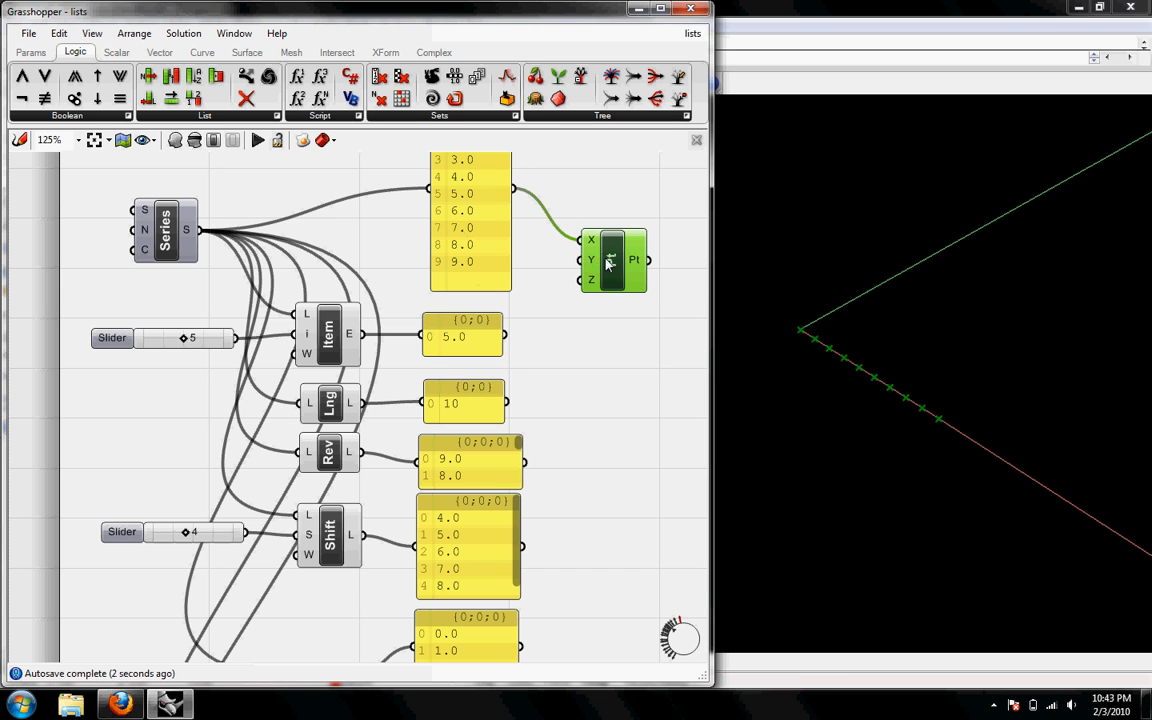
{"action": "mouse_move", "coordinate": [924, 408]}
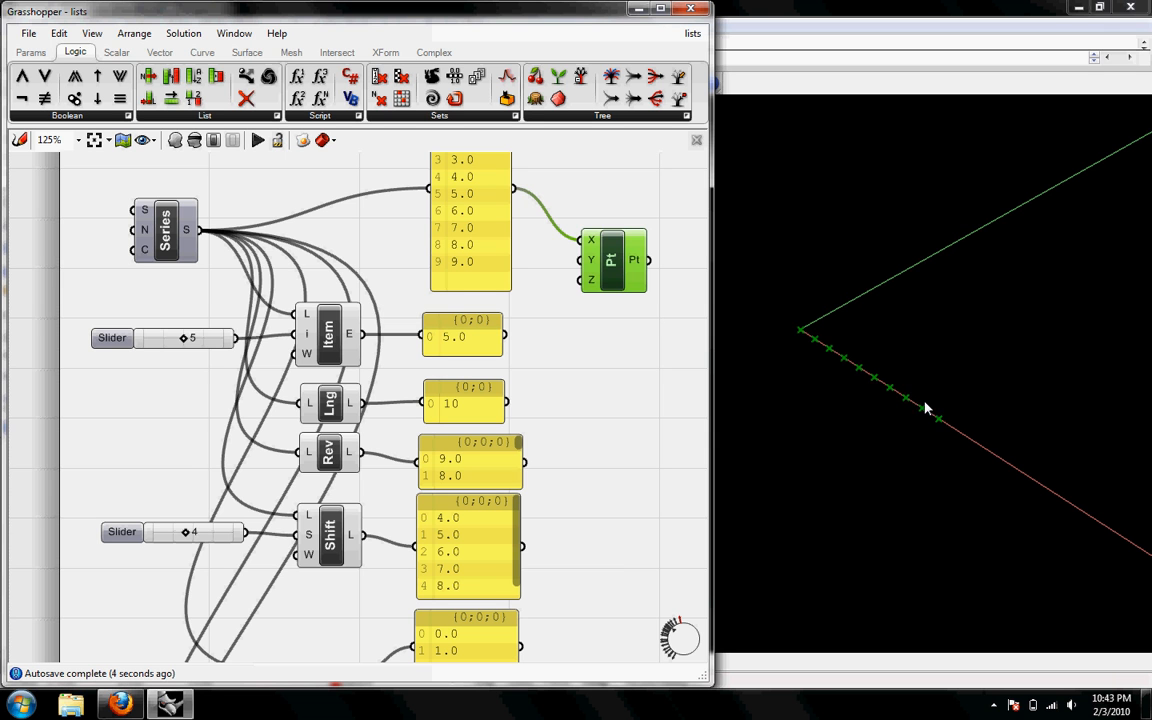
{"action": "mouse_move", "coordinate": [956, 442]}
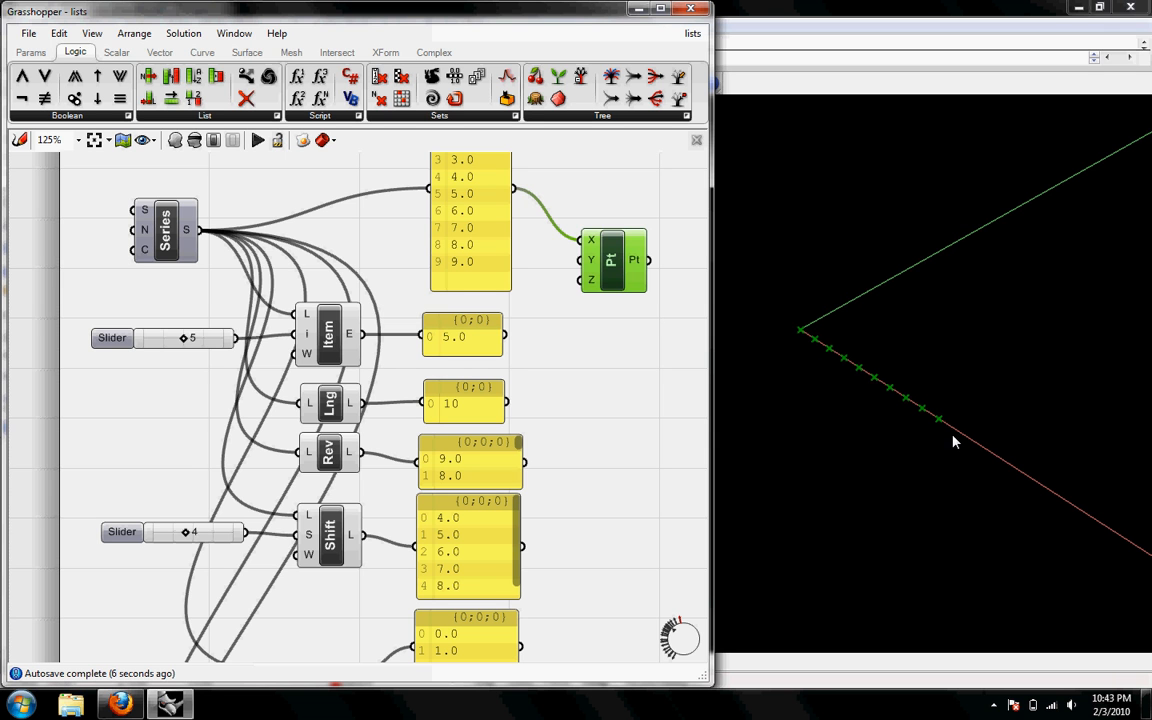
{"action": "left_click_drag", "start_coordinate": [610, 260], "coordinate": [616, 336]}
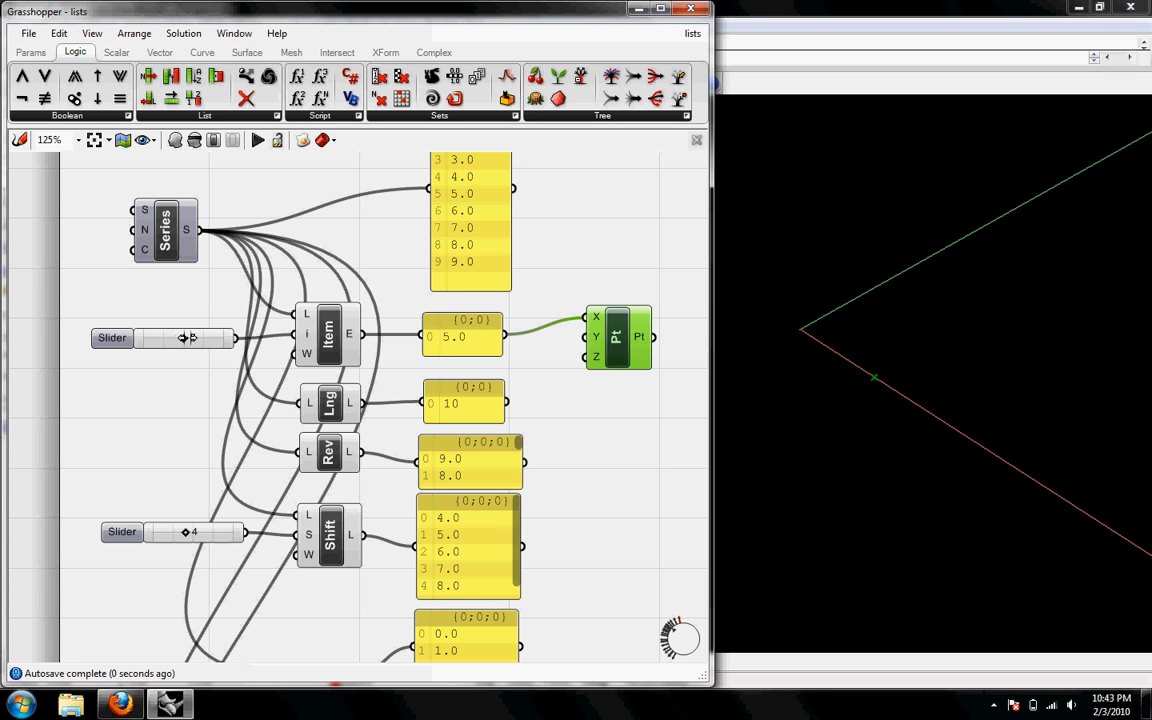
{"action": "left_click_drag", "start_coordinate": [184, 338], "coordinate": [144, 338]}
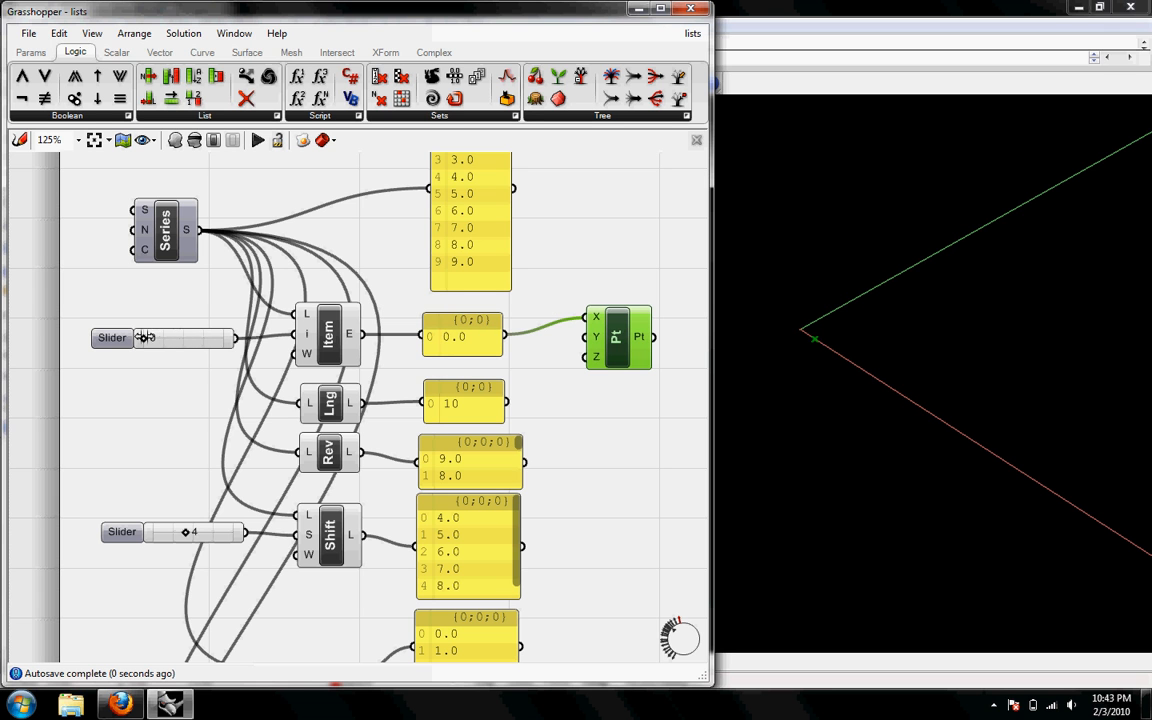
{"action": "left_click_drag", "start_coordinate": [144, 336], "coordinate": [184, 336]}
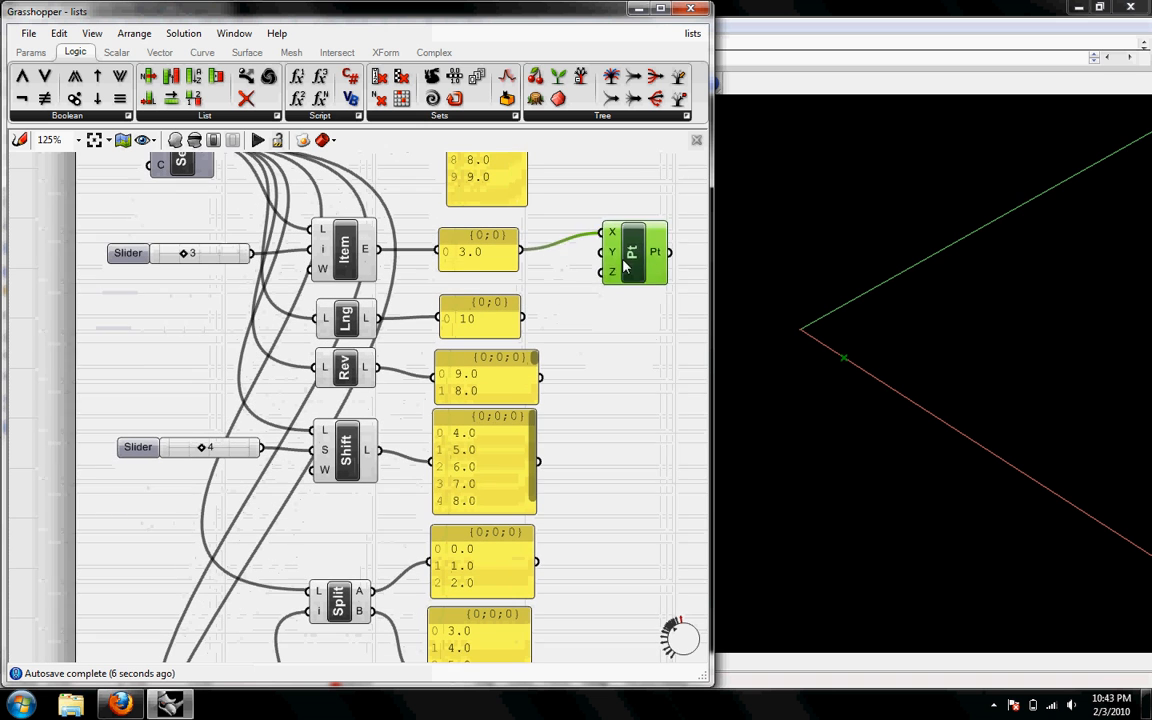
Wire the List Length value 10 into the Point XYZ coordinate input
{"action": "left_click_drag", "start_coordinate": [632, 252], "coordinate": [636, 328]}
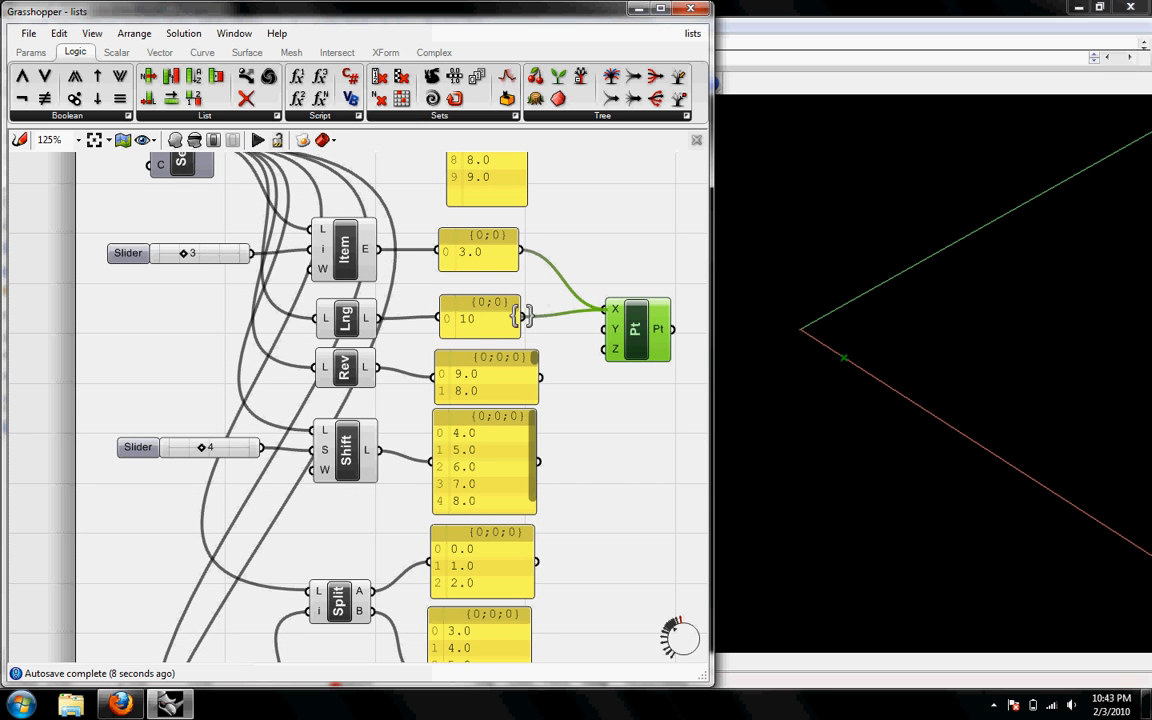
{"action": "mouse_move", "coordinate": [344, 318]}
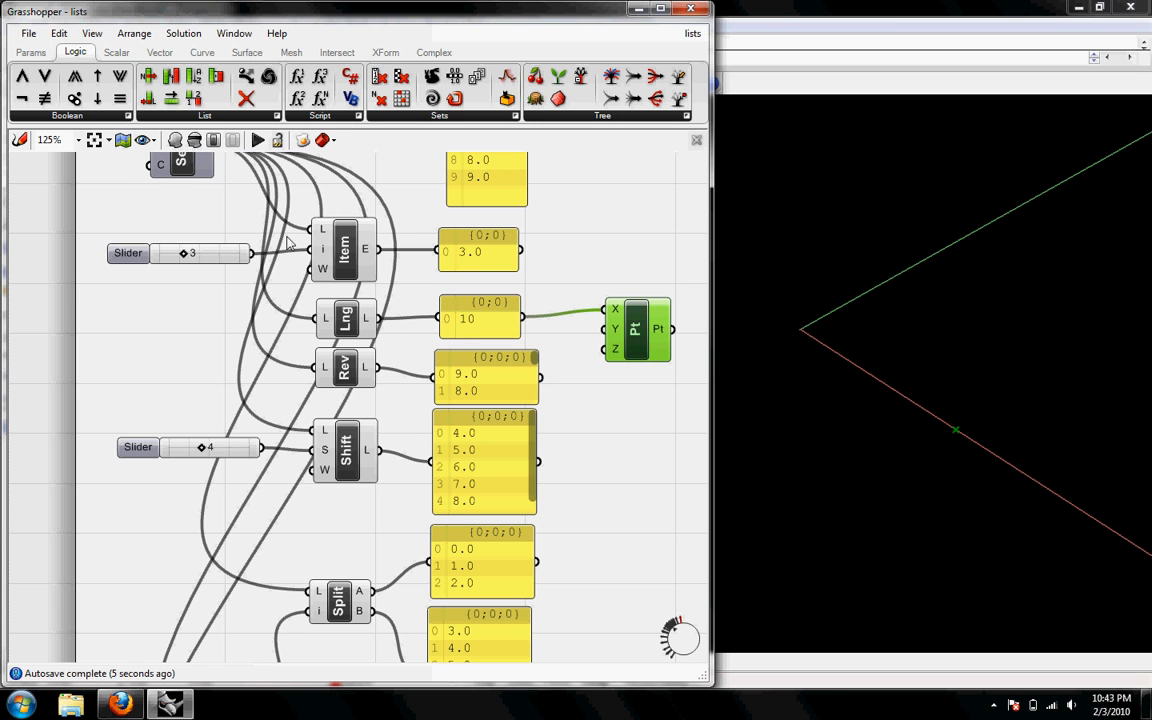
{"action": "mouse_move", "coordinate": [336, 320]}
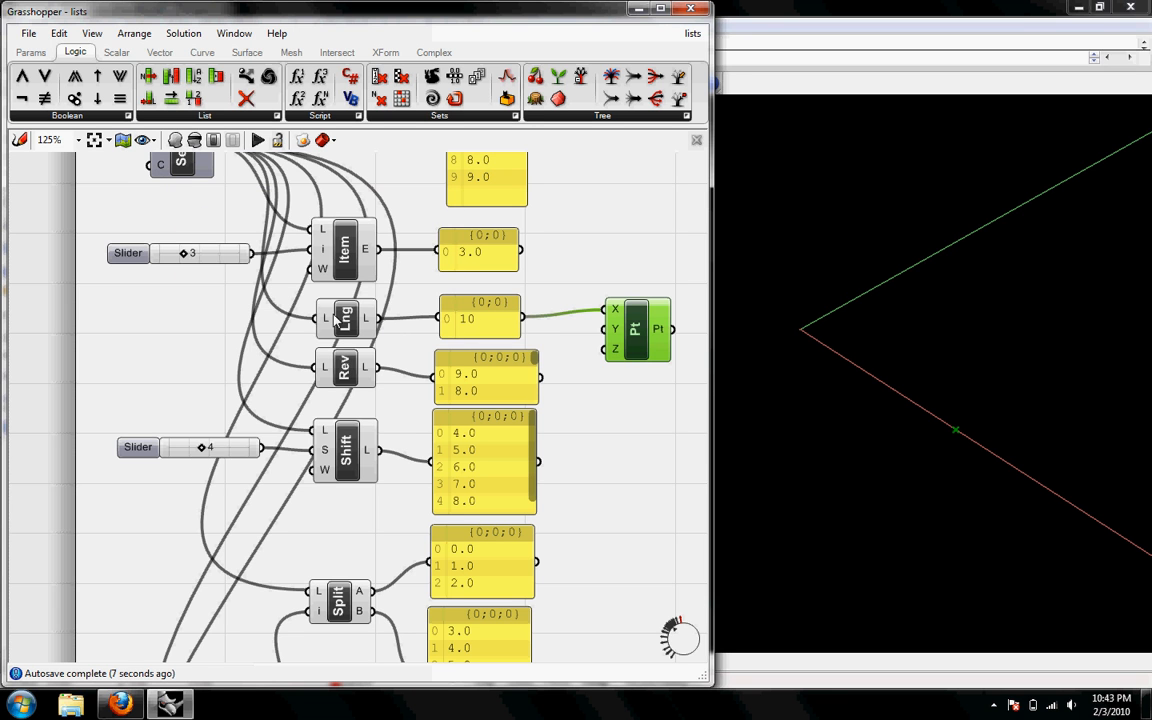
{"action": "mouse_move", "coordinate": [476, 328]}
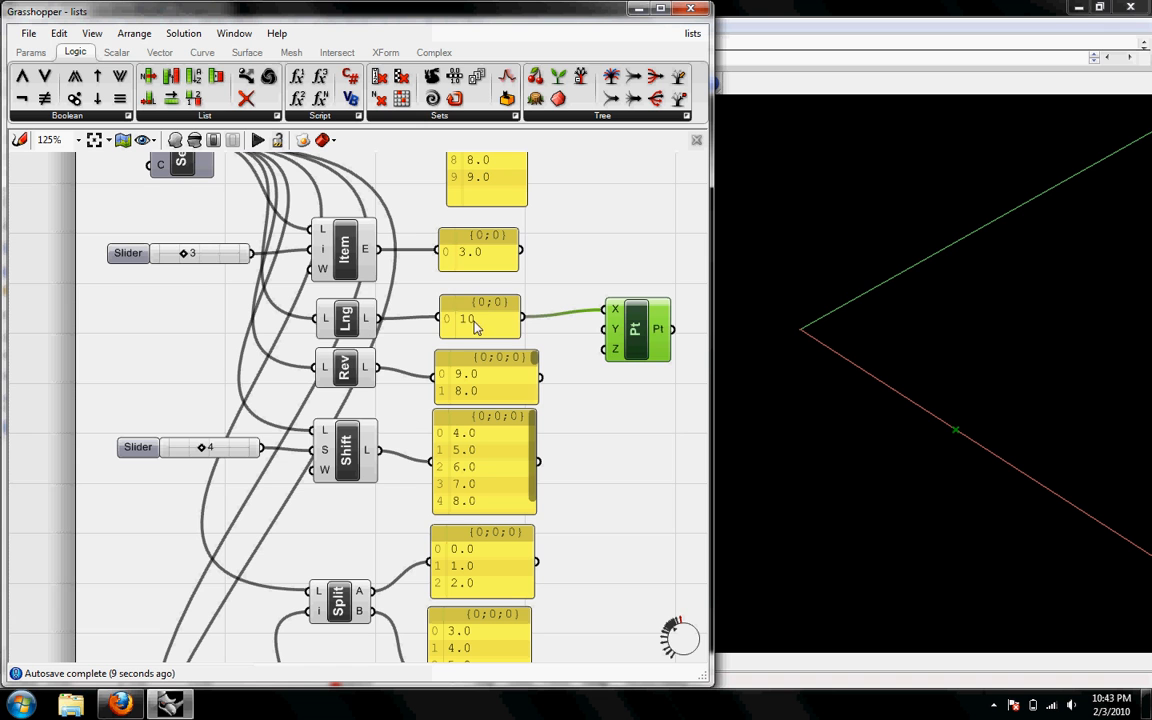
{"action": "left_click", "coordinate": [480, 318]}
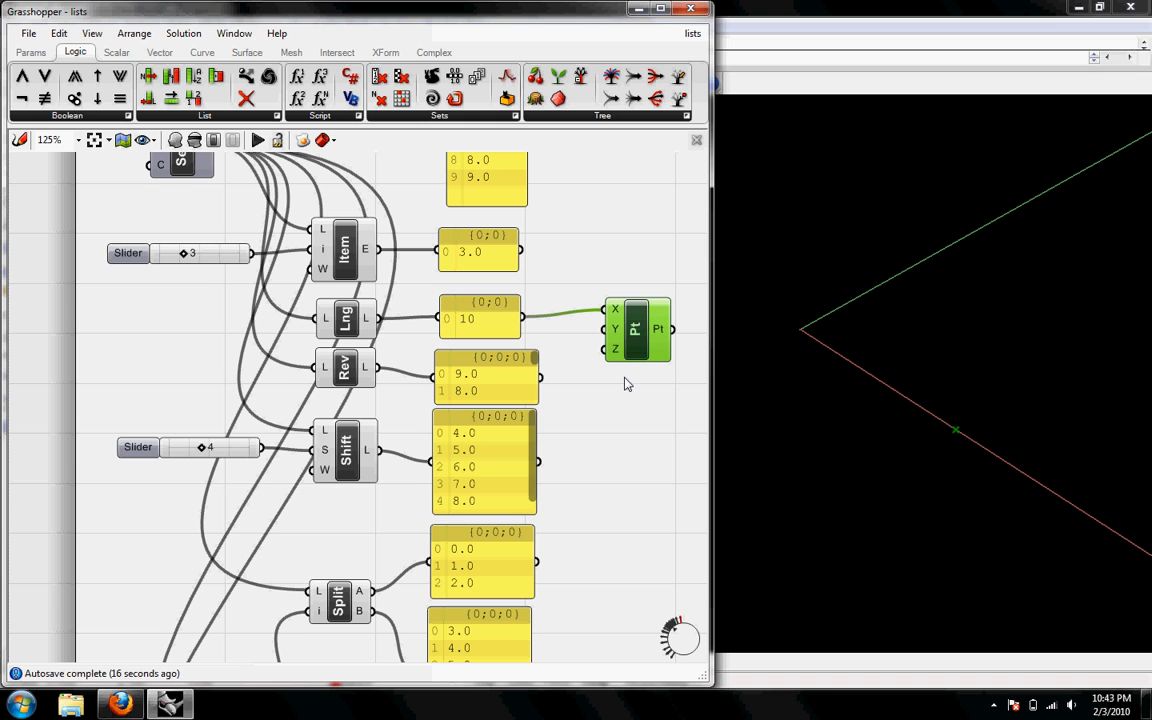
{"action": "mouse_move", "coordinate": [640, 344]}
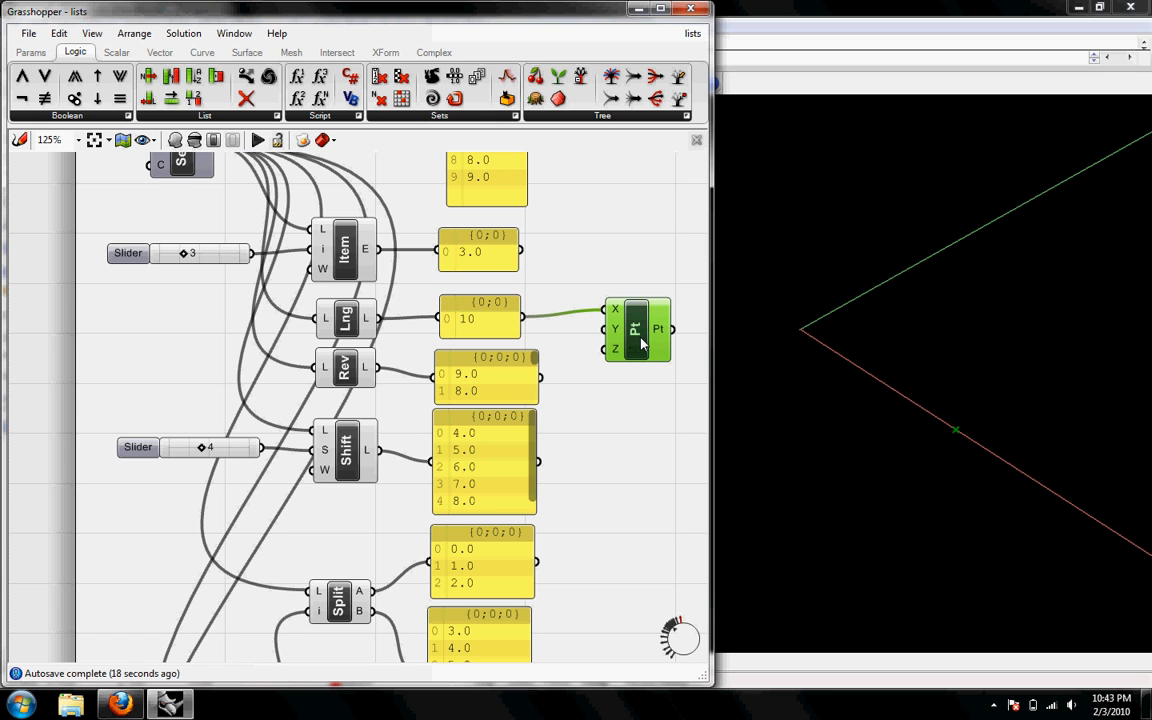
Feed the reversed series into Point XYZ X so a row of points appears in Rhino
{"action": "left_click_drag", "start_coordinate": [636, 328], "coordinate": [648, 372]}
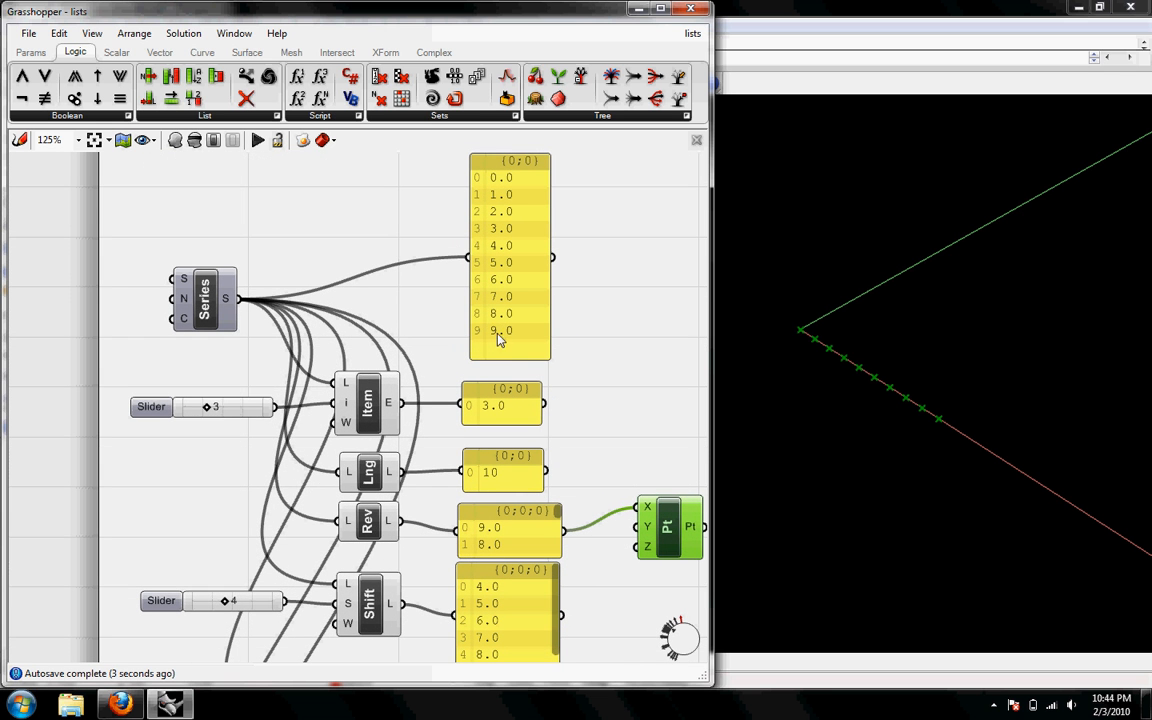
{"action": "mouse_move", "coordinate": [496, 184]}
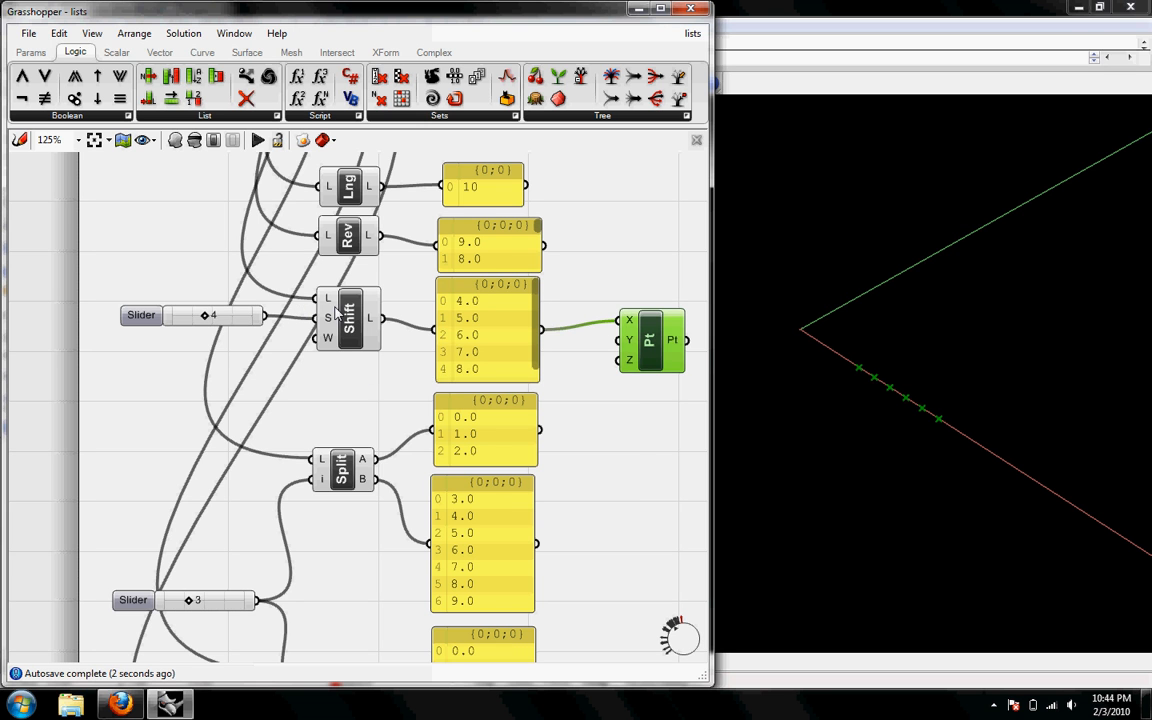
{"action": "mouse_move", "coordinate": [328, 318]}
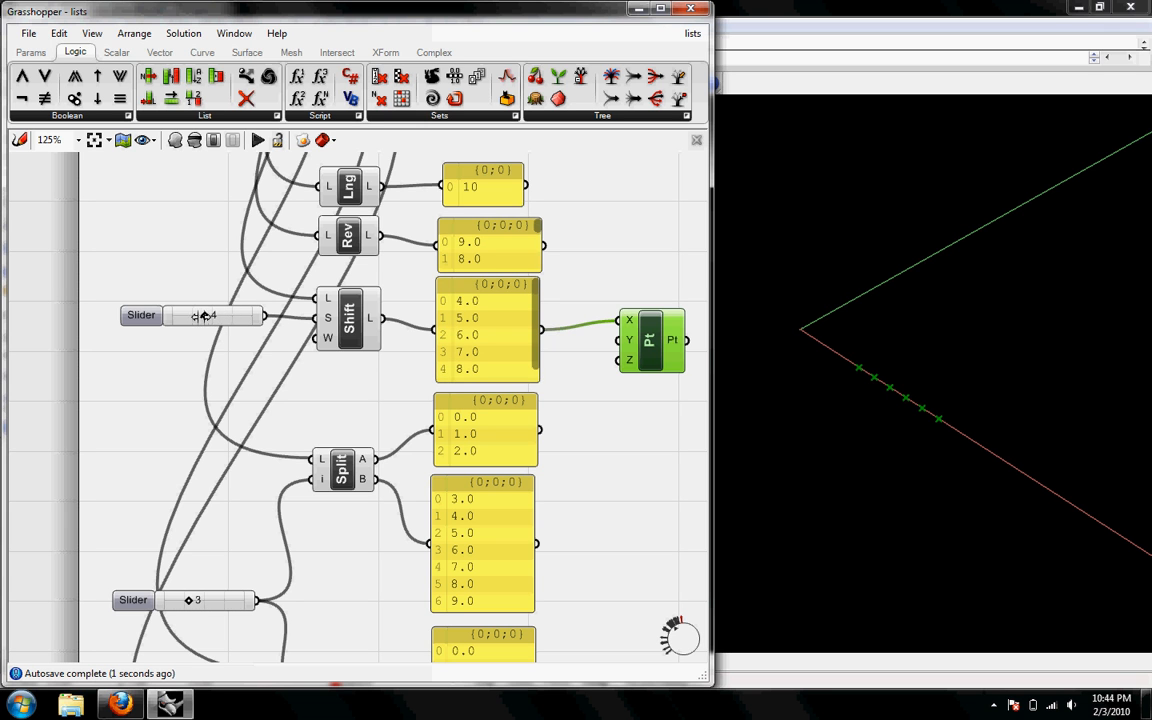
Adjust the Shift offset slider until it reads 3, updating the shifted points
{"action": "left_click_drag", "start_coordinate": [216, 316], "coordinate": [184, 316]}
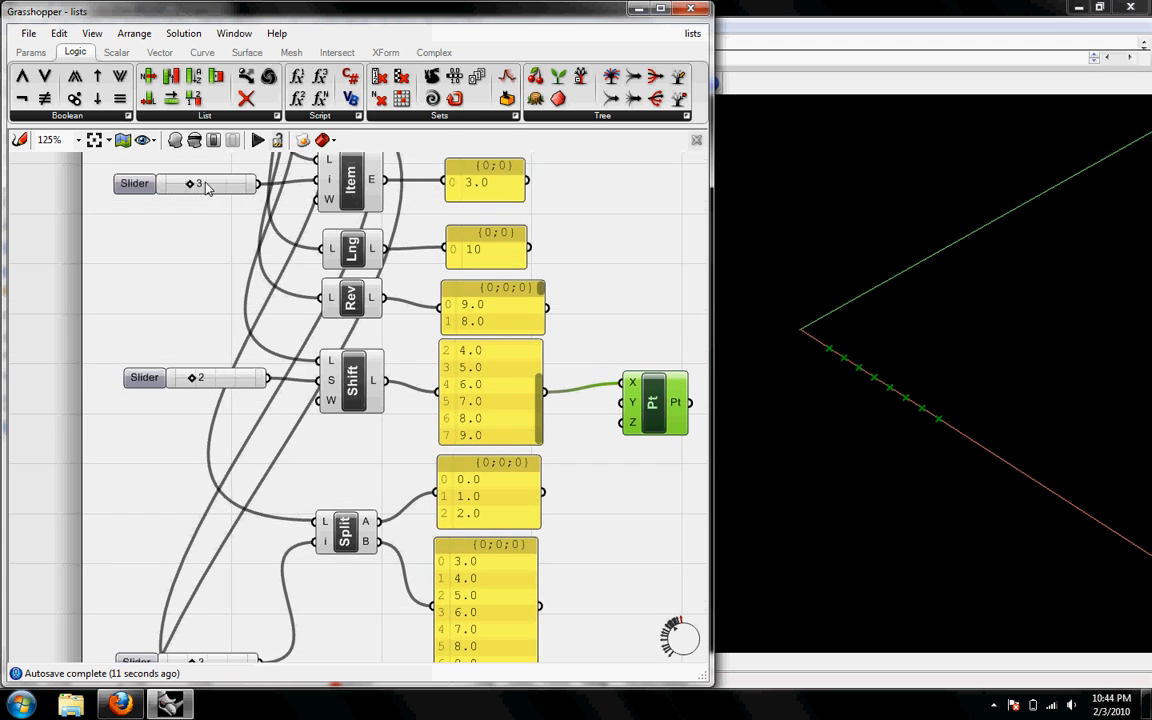
{"action": "scroll", "scroll_direction": "down", "scroll_amount": 3}
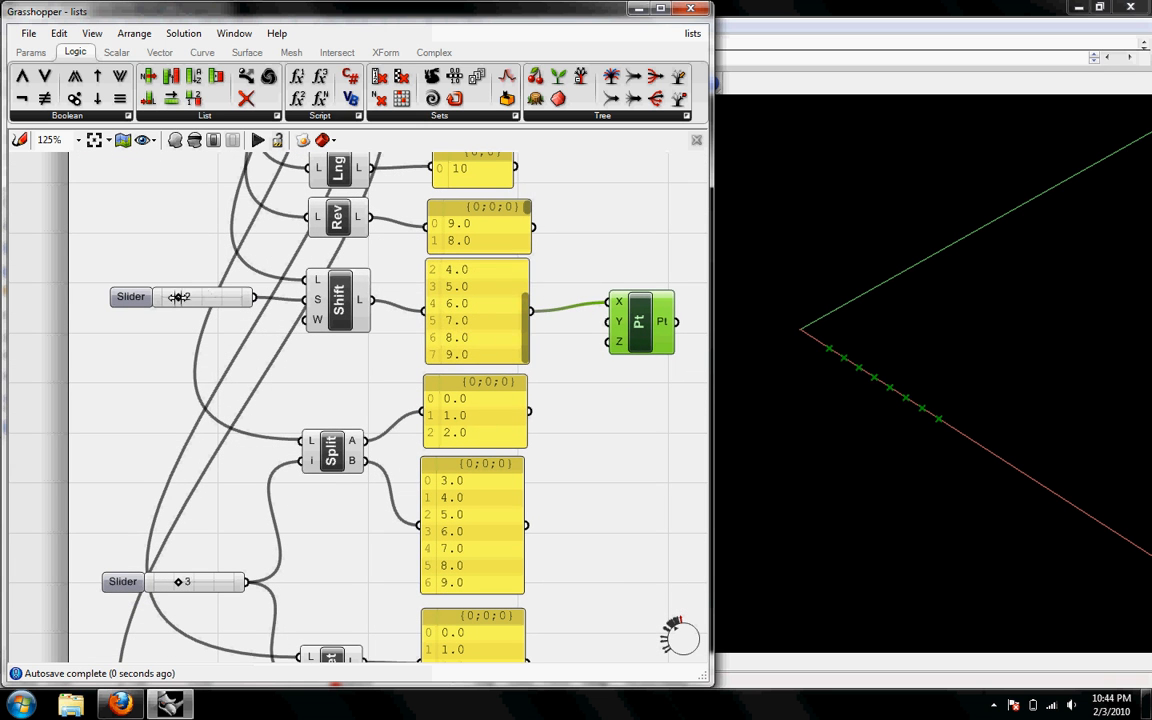
{"action": "left_click_drag", "start_coordinate": [180, 296], "coordinate": [216, 296]}
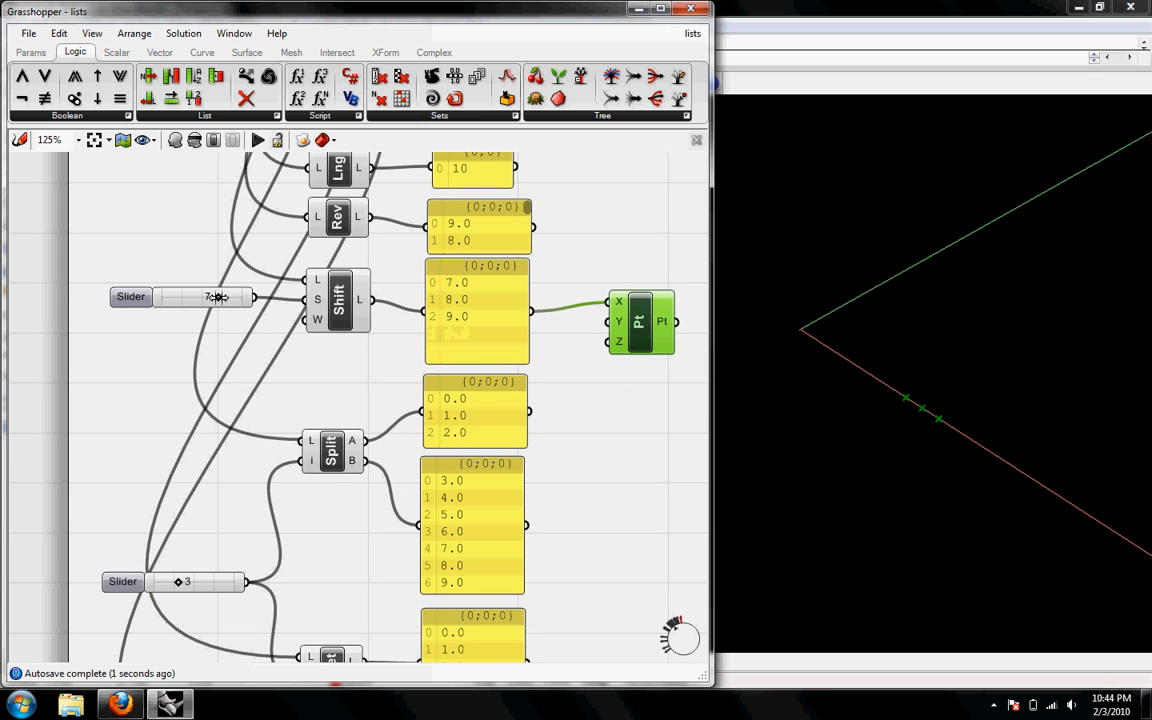
{"action": "left_click_drag", "start_coordinate": [210, 296], "coordinate": [190, 296]}
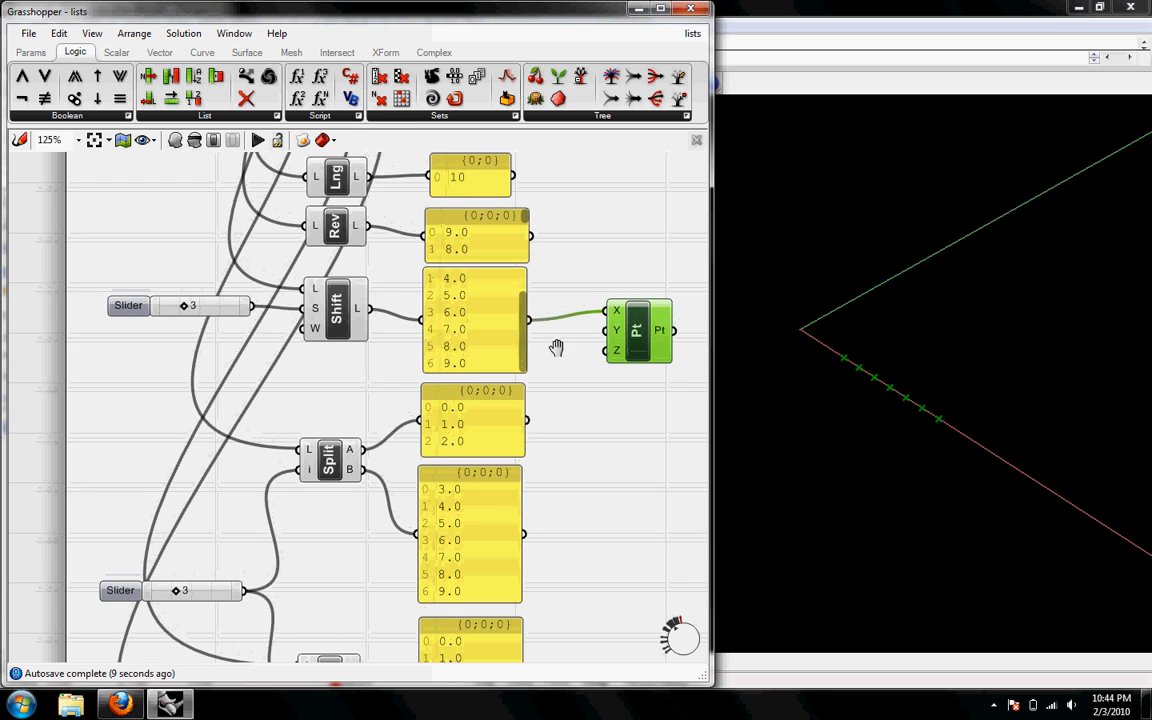
{"action": "mouse_move", "coordinate": [490, 344]}
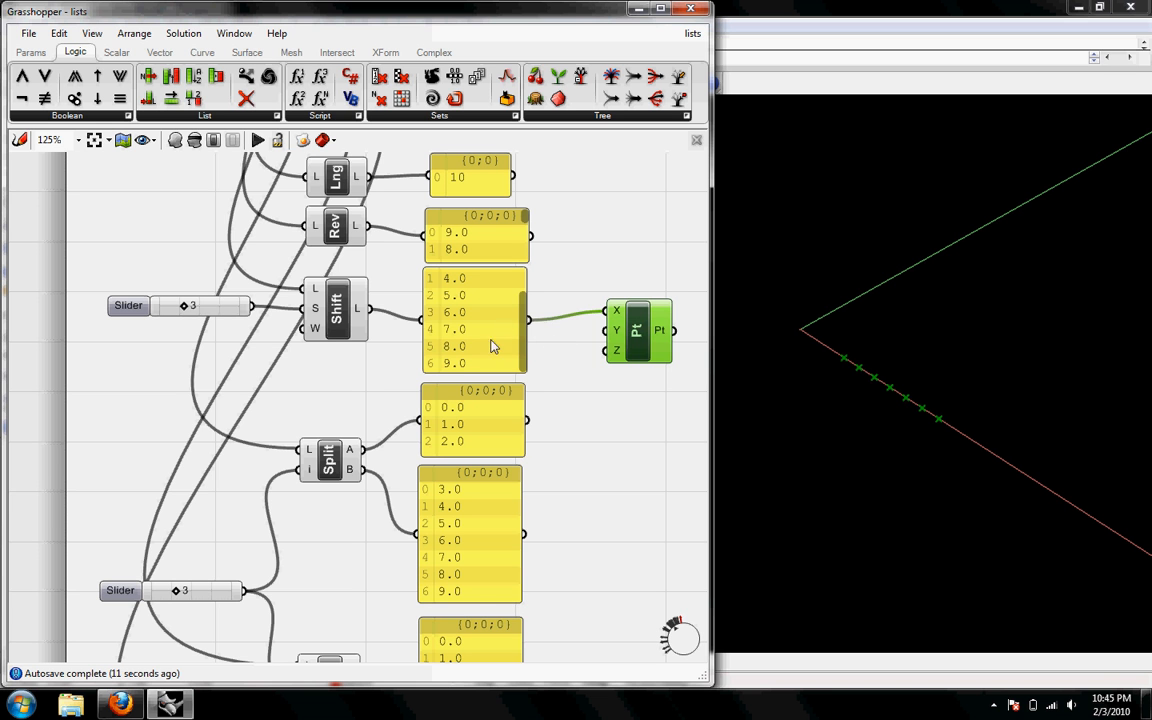
Feed the Split component's first list (values 0 to 2) into the points' X
{"action": "left_click_drag", "start_coordinate": [638, 330], "coordinate": [638, 430]}
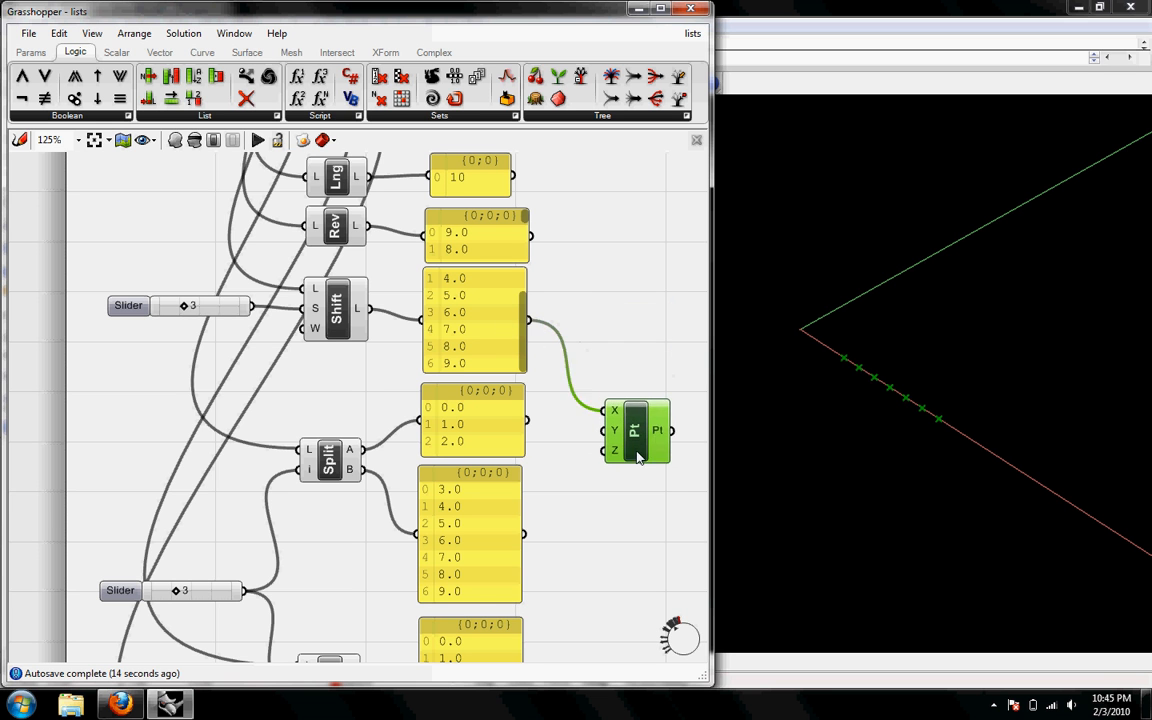
{"action": "scroll", "scroll_direction": "down", "scroll_amount": 3}
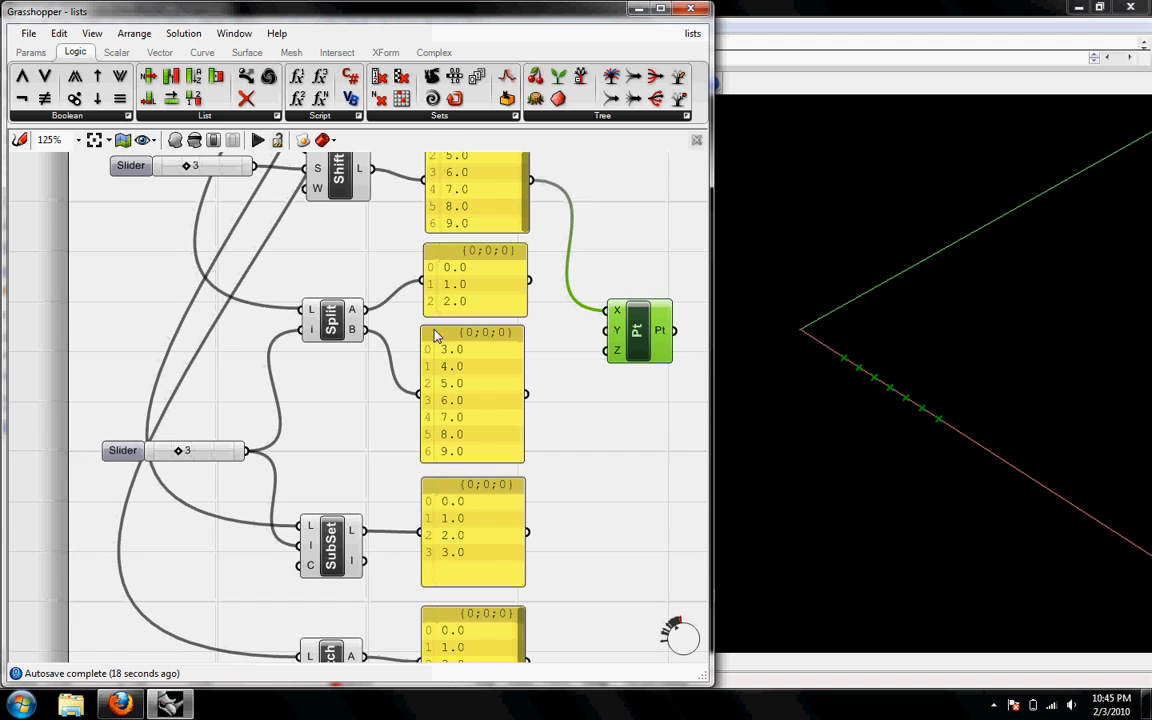
{"action": "left_click", "coordinate": [330, 320]}
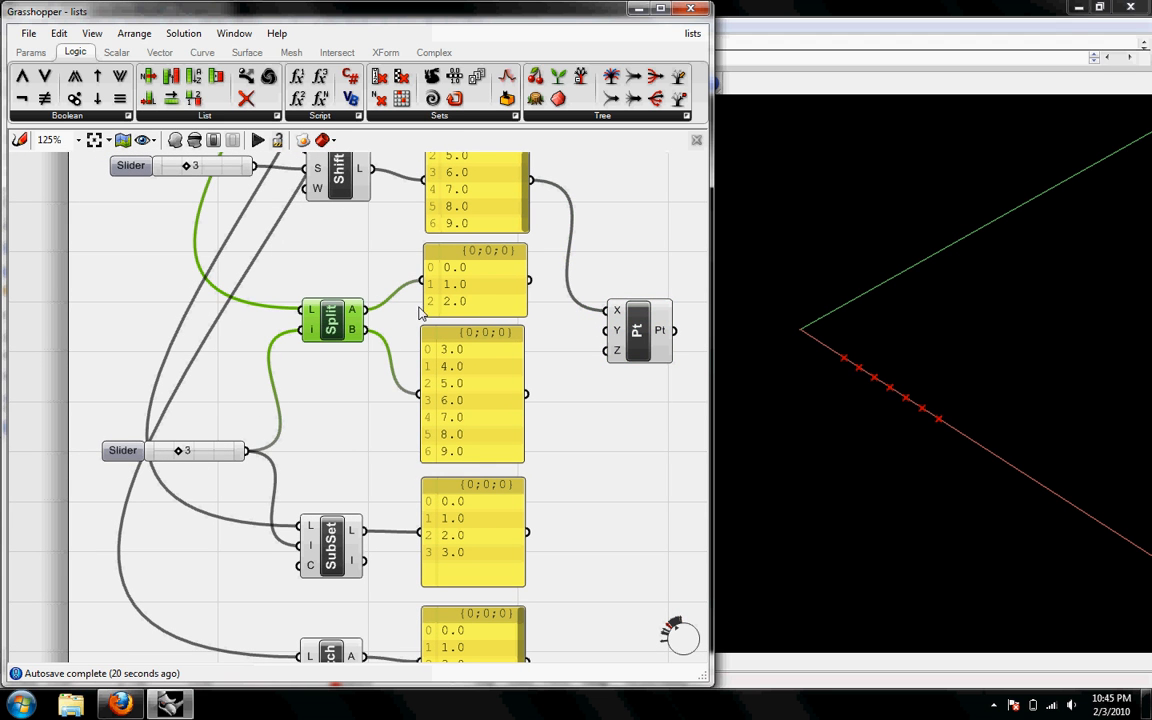
{"action": "mouse_move", "coordinate": [608, 316]}
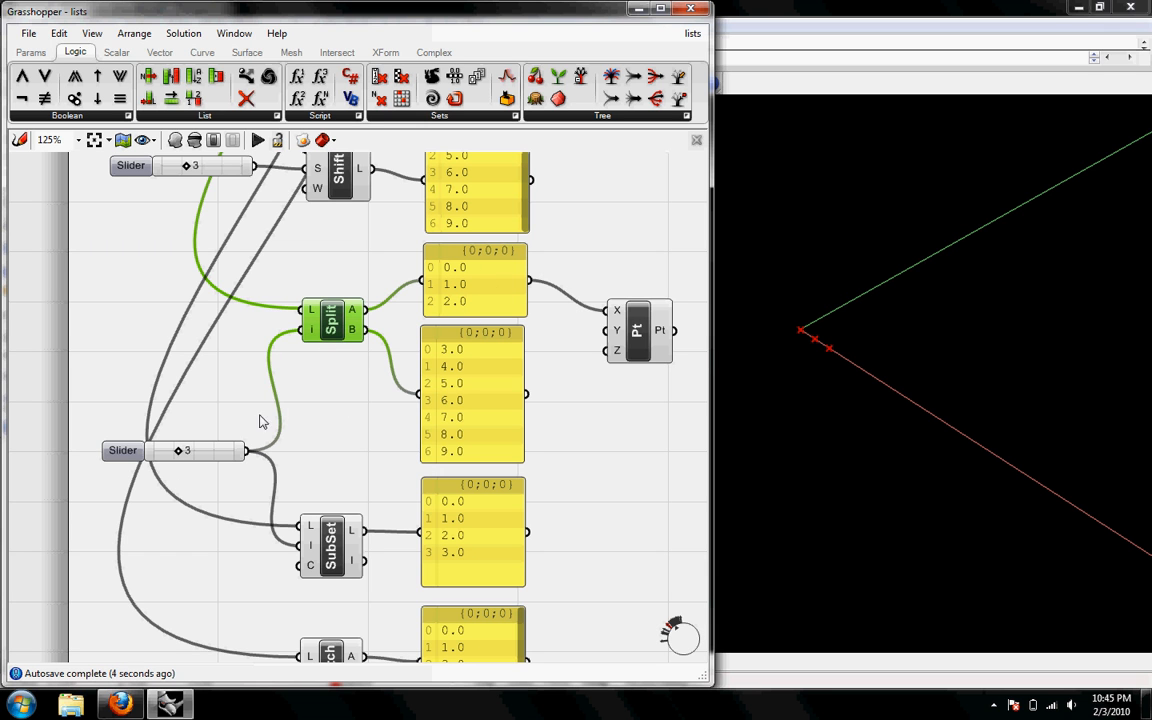
{"action": "mouse_move", "coordinate": [358, 340]}
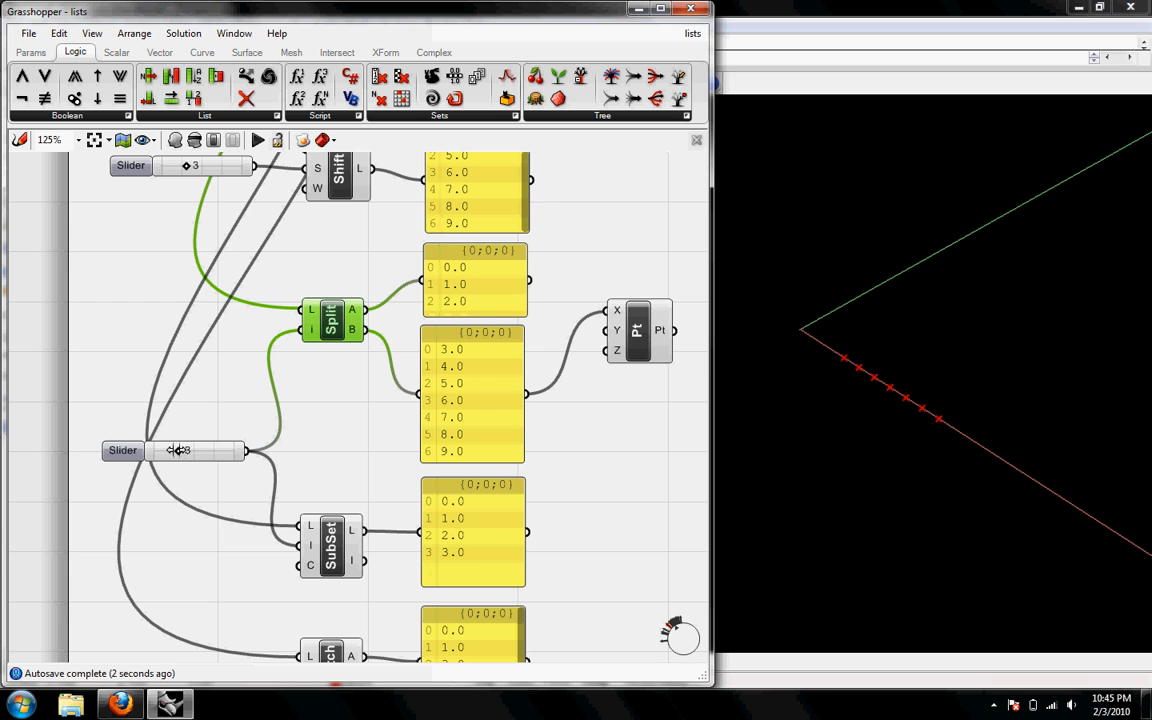
{"action": "scroll", "scroll_direction": "down", "scroll_amount": 3}
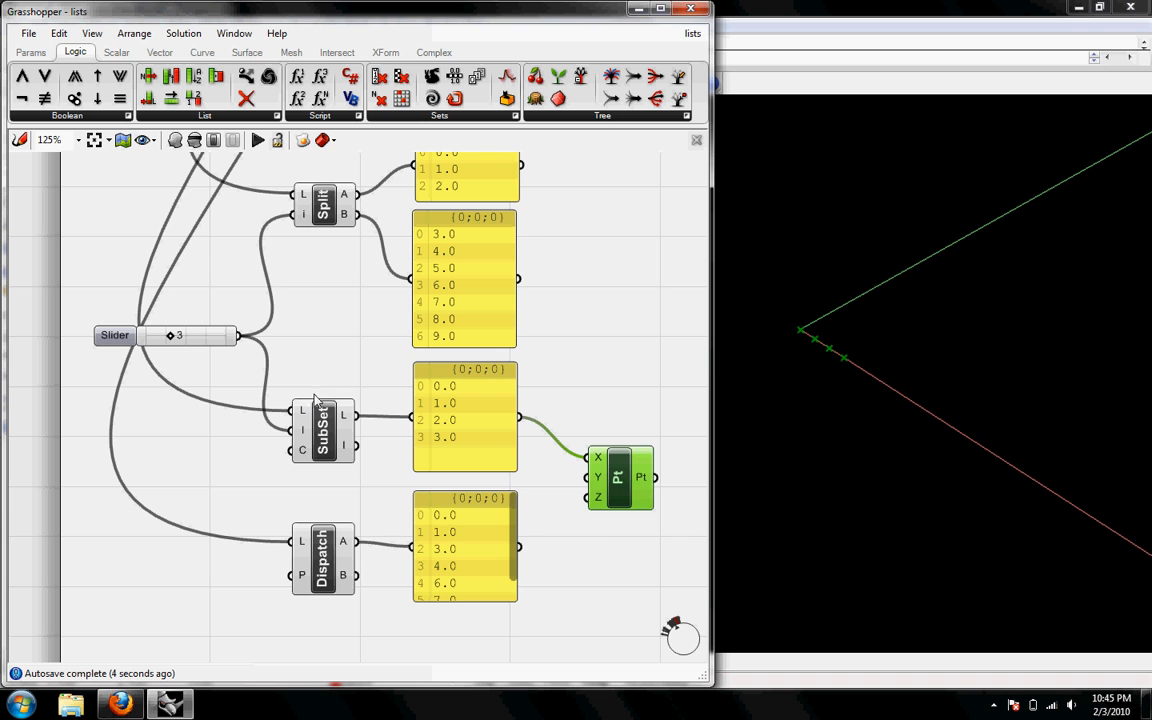
{"action": "mouse_move", "coordinate": [304, 456]}
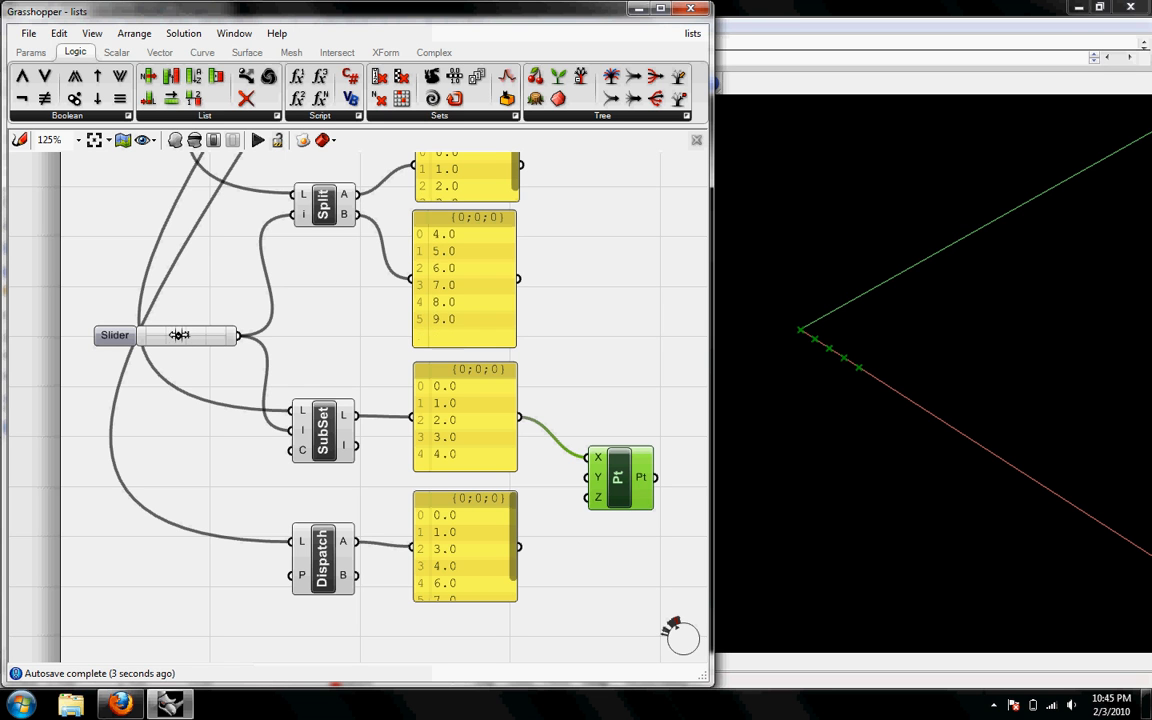
Drag the number slider to higher values to watch the split and subset lists change
{"action": "left_click_drag", "start_coordinate": [180, 336], "coordinate": [196, 336]}
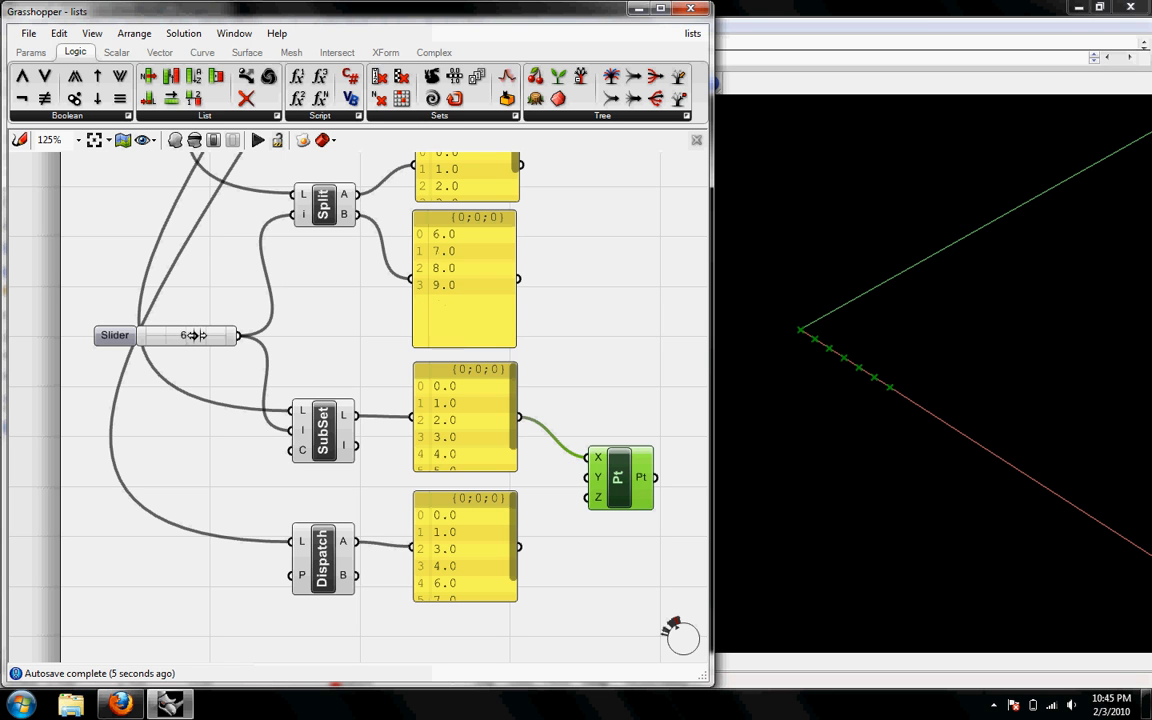
{"action": "left_click_drag", "start_coordinate": [196, 336], "coordinate": [170, 336]}
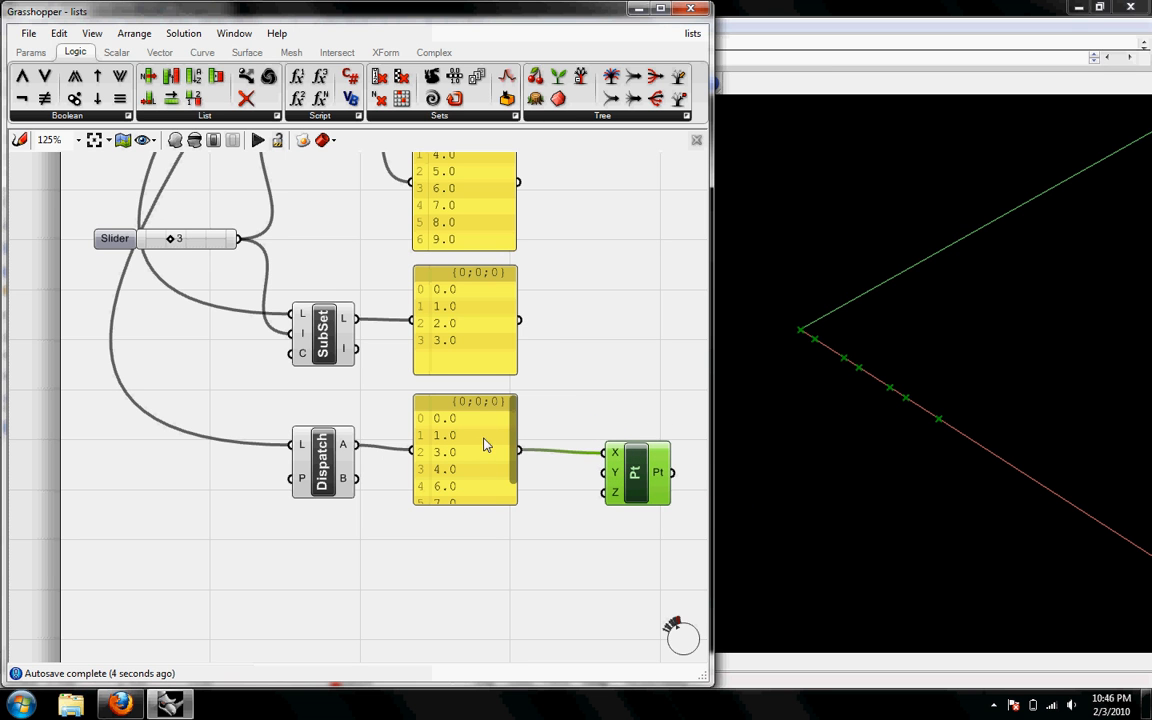
{"action": "mouse_move", "coordinate": [450, 452]}
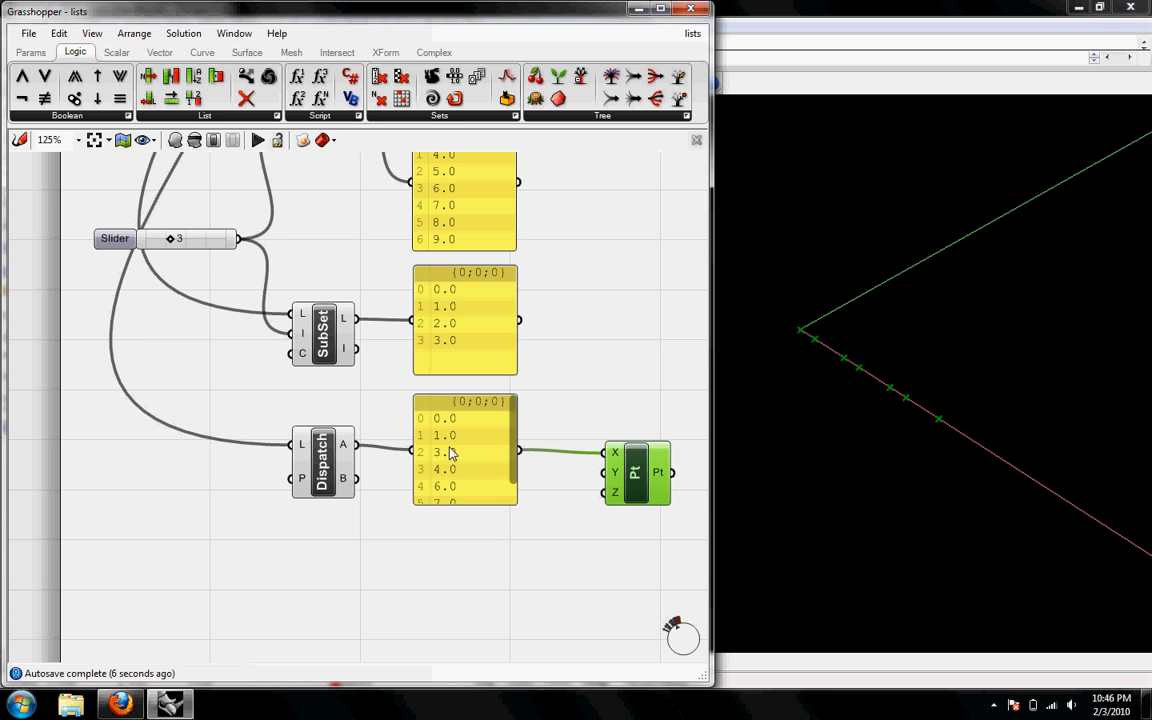
{"action": "mouse_move", "coordinate": [304, 488]}
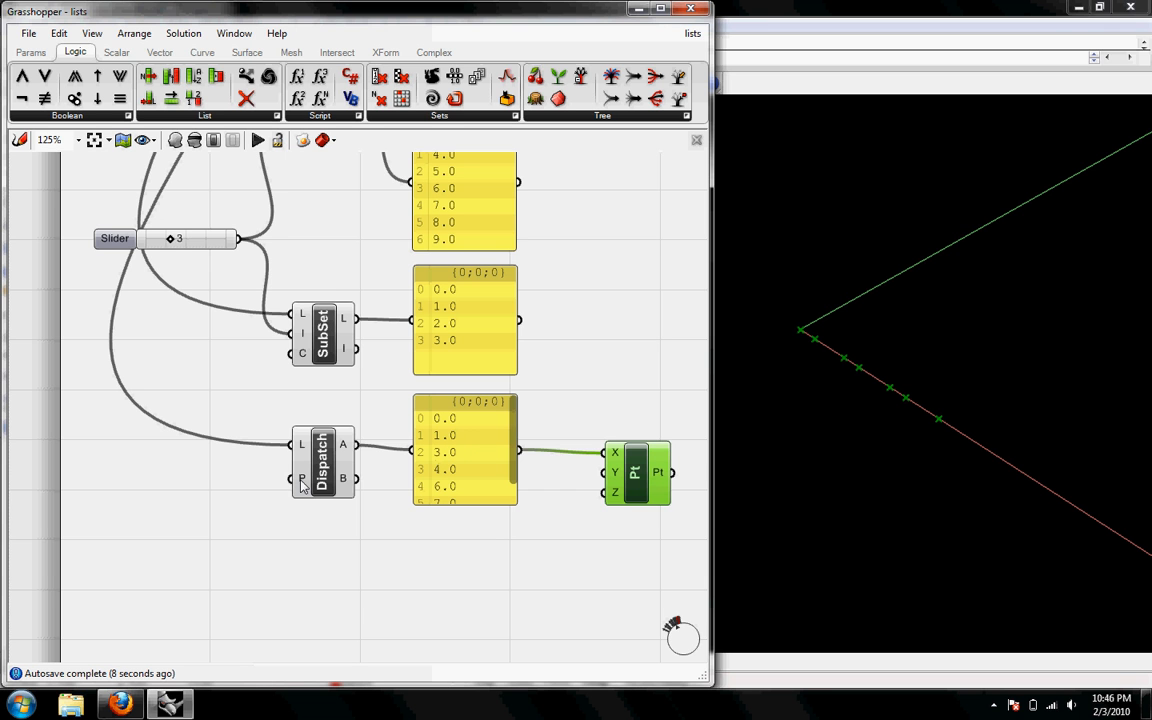
{"action": "mouse_move", "coordinate": [304, 480]}
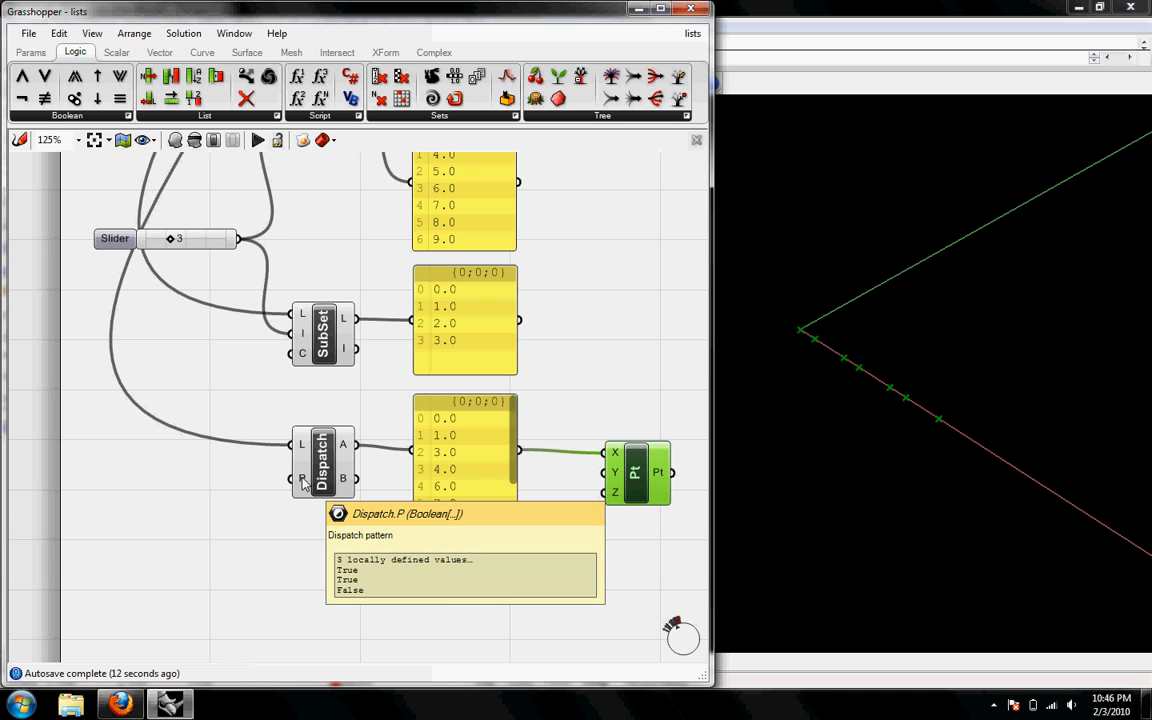
Inspect the Dispatch P input's boolean pattern True, True, False and close the editor
{"action": "right_click", "coordinate": [302, 478]}
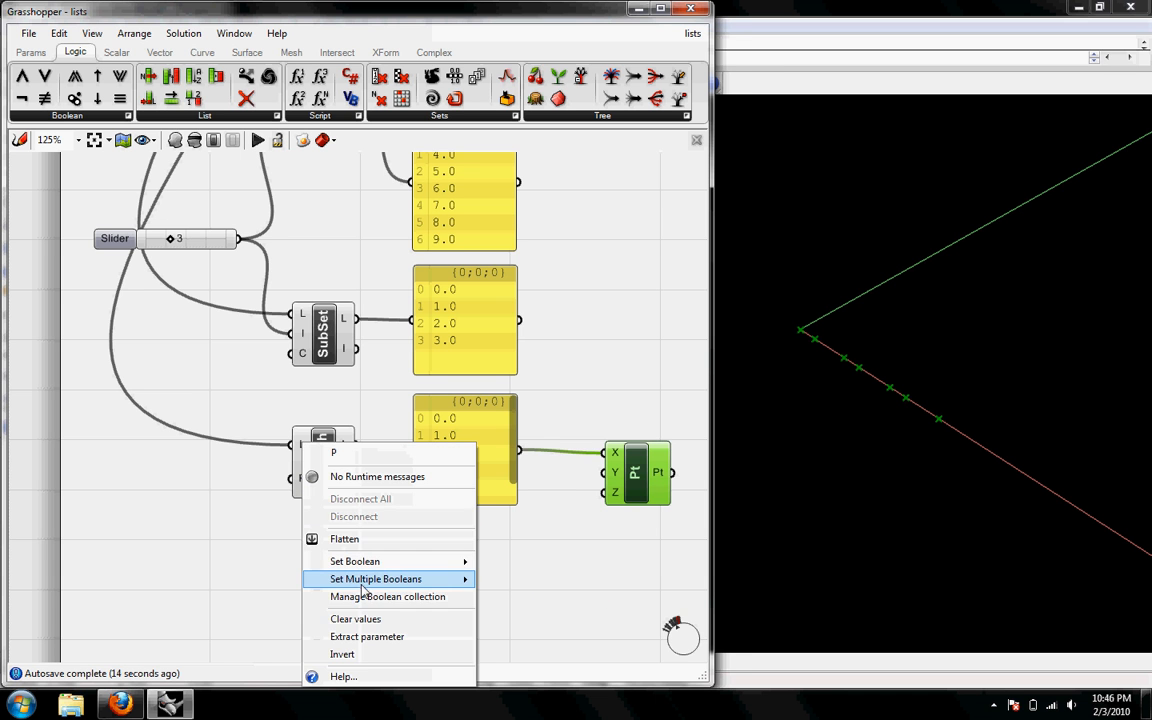
{"action": "left_click", "coordinate": [388, 596]}
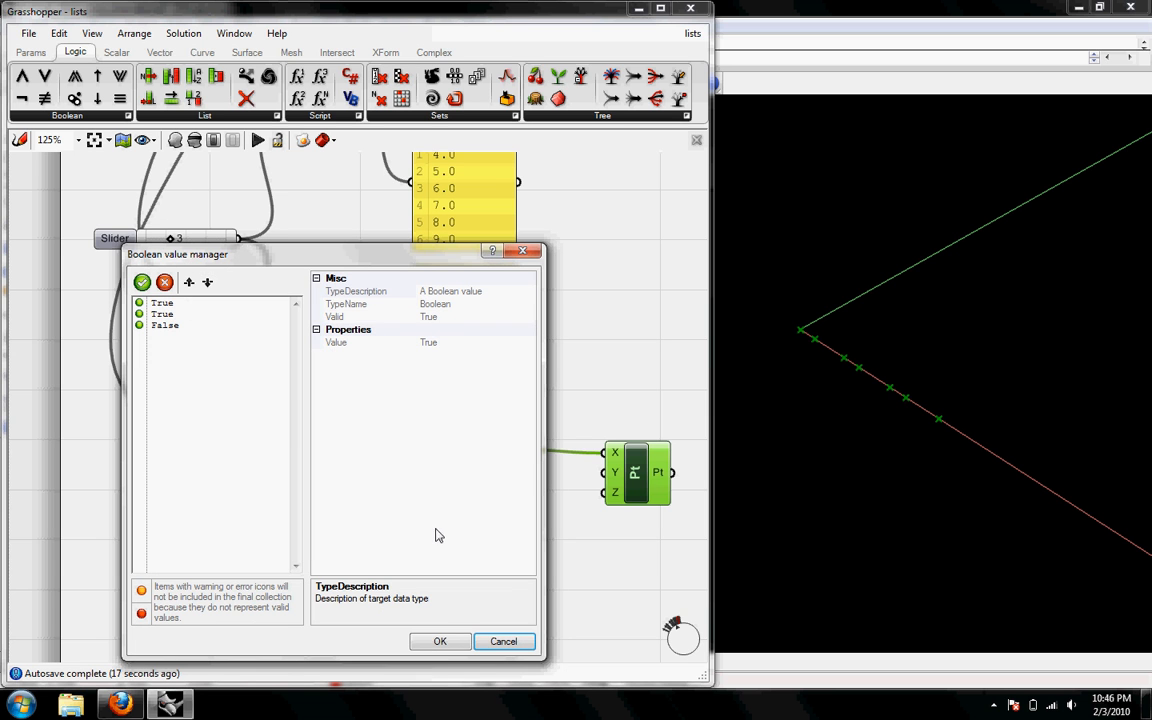
{"action": "left_click", "coordinate": [440, 640]}
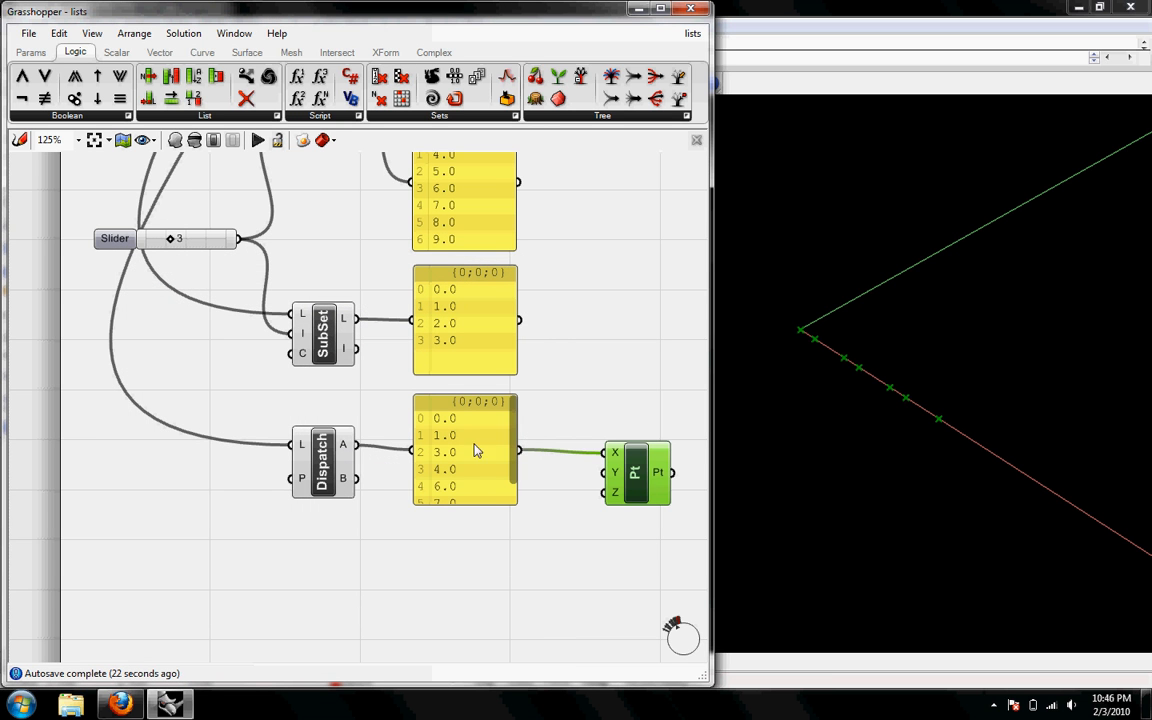
{"action": "mouse_move", "coordinate": [448, 476]}
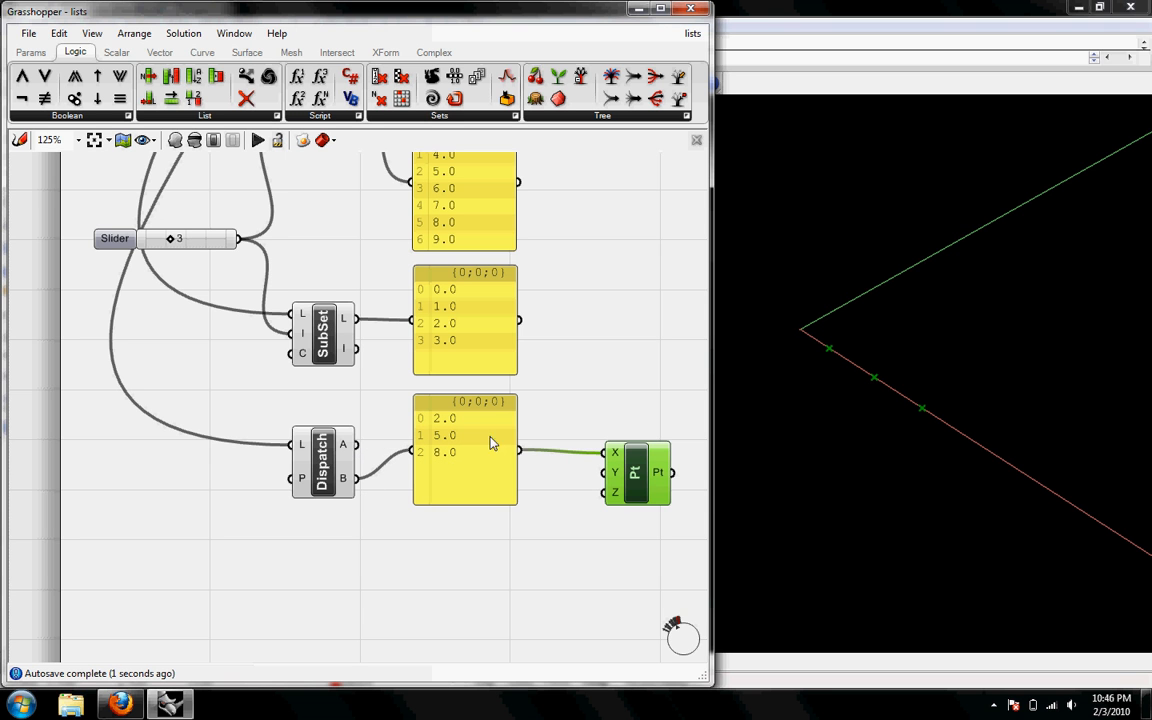
{"action": "mouse_move", "coordinate": [432, 444]}
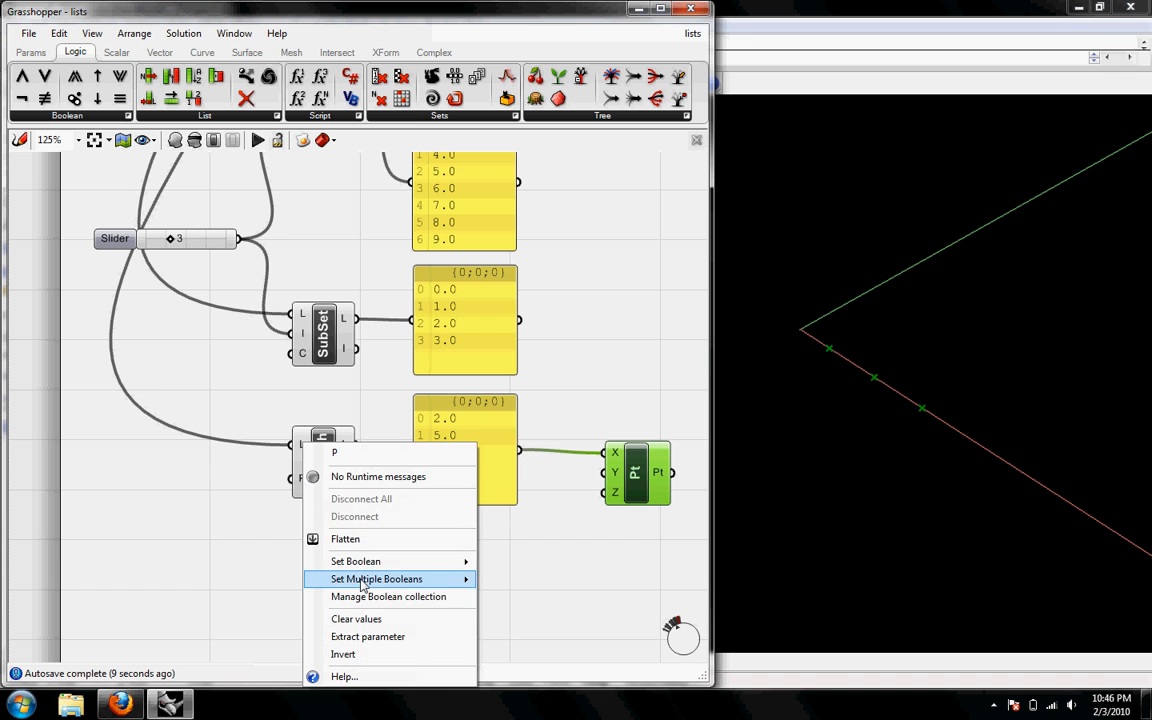
Set the Dispatch pattern to True, False so the output lists 0, 2, 4, 6, 8
{"action": "left_click", "coordinate": [376, 580]}
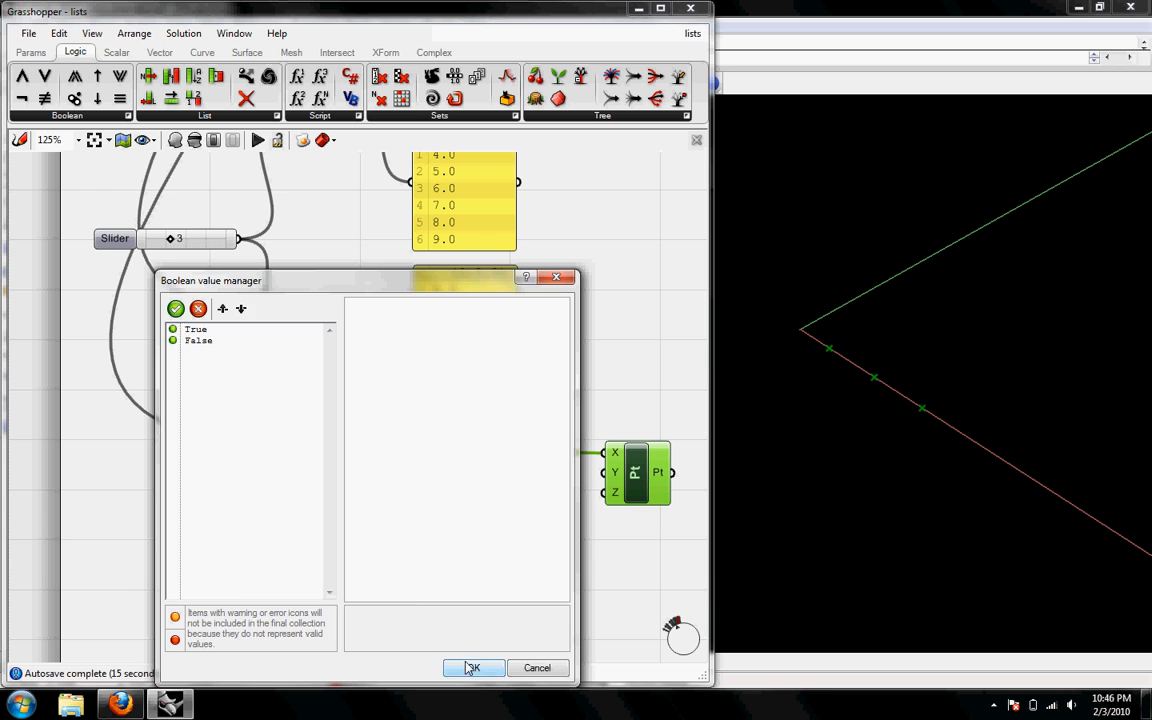
{"action": "left_click", "coordinate": [472, 668]}
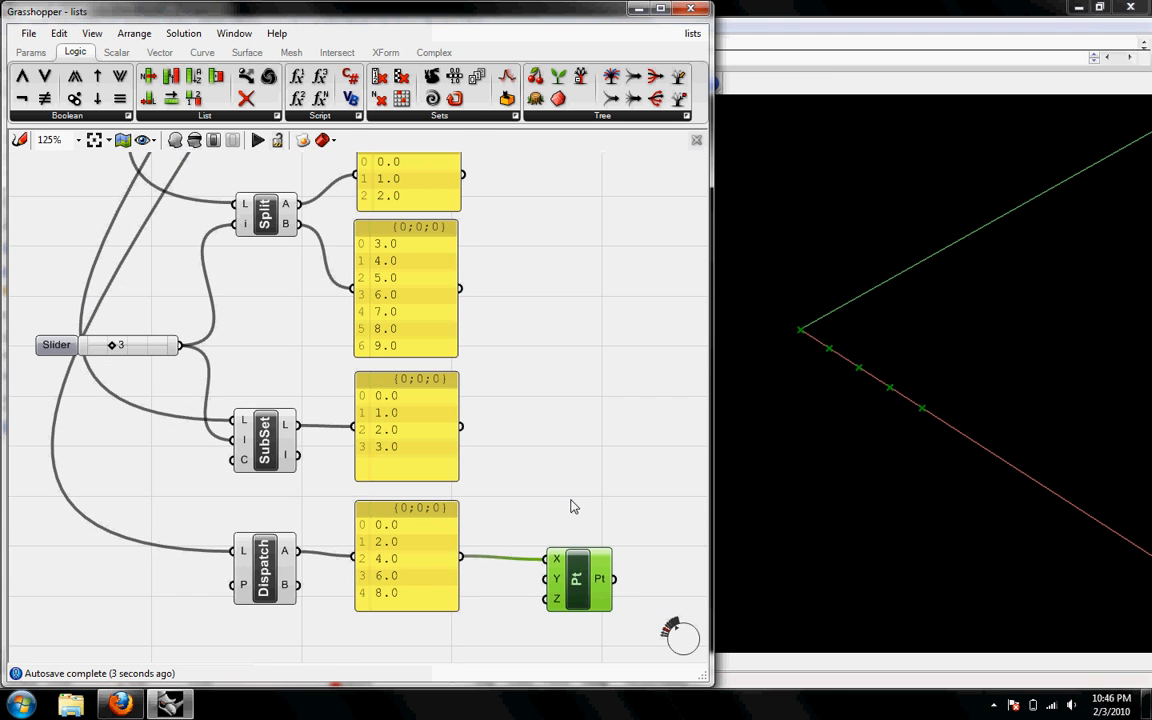
{"action": "scroll", "scroll_direction": "down", "scroll_amount": 3}
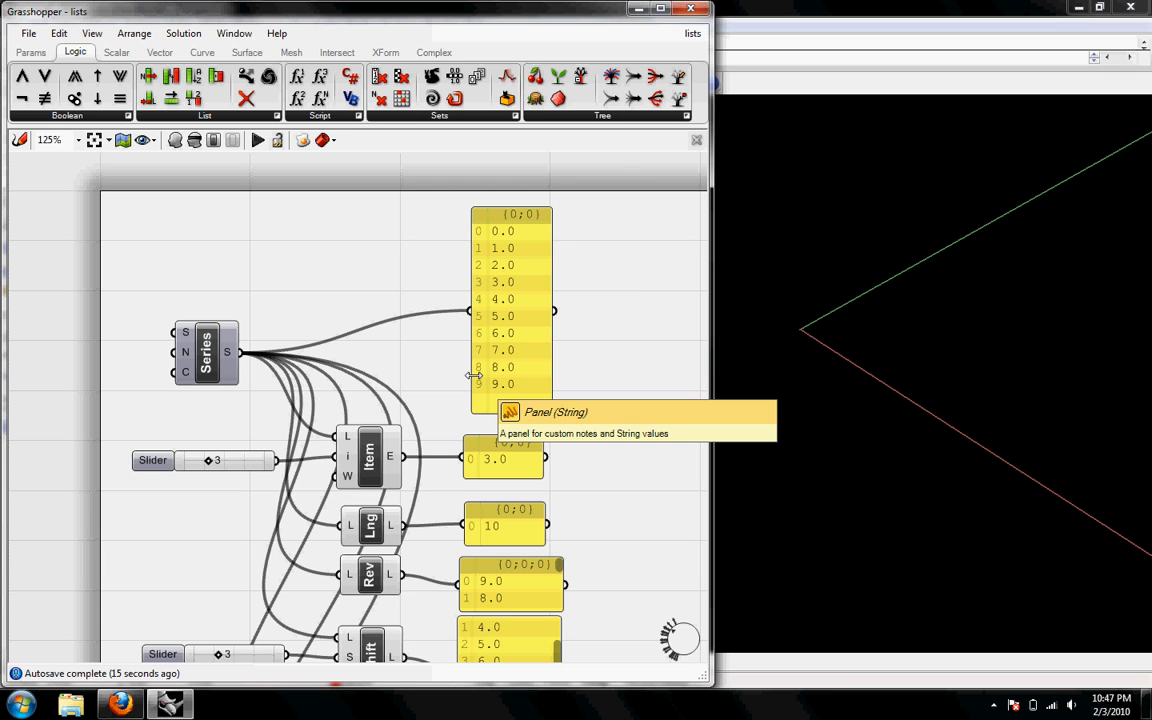
{"action": "mouse_move", "coordinate": [590, 368]}
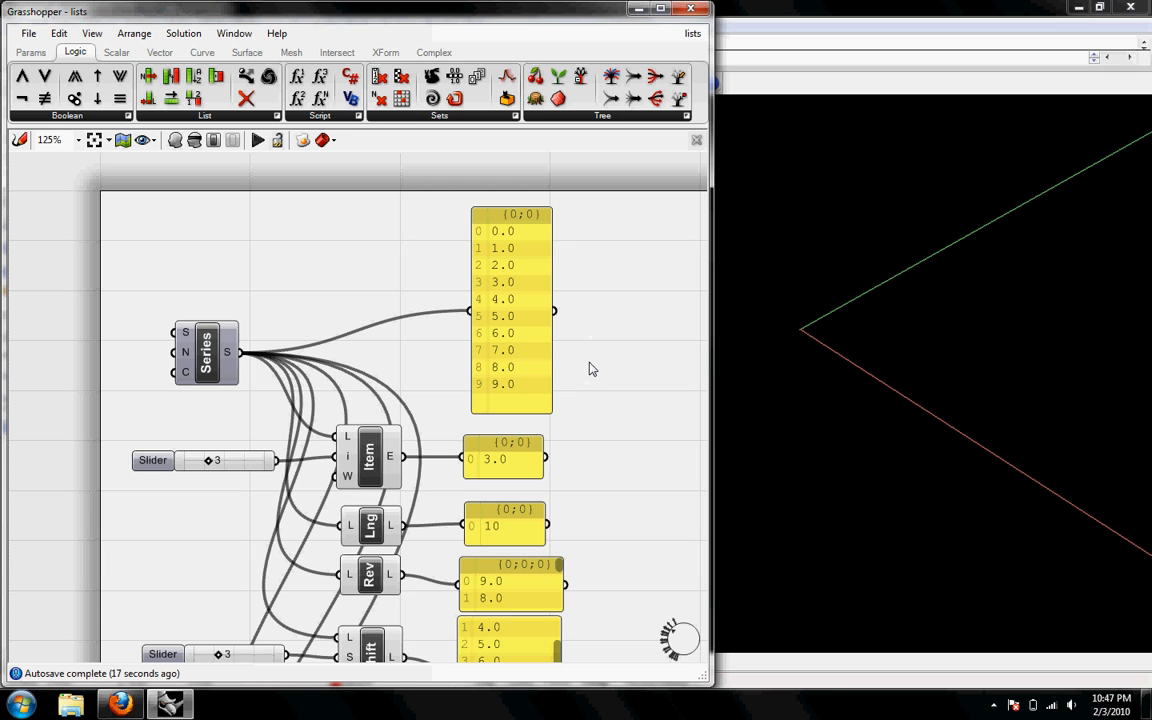